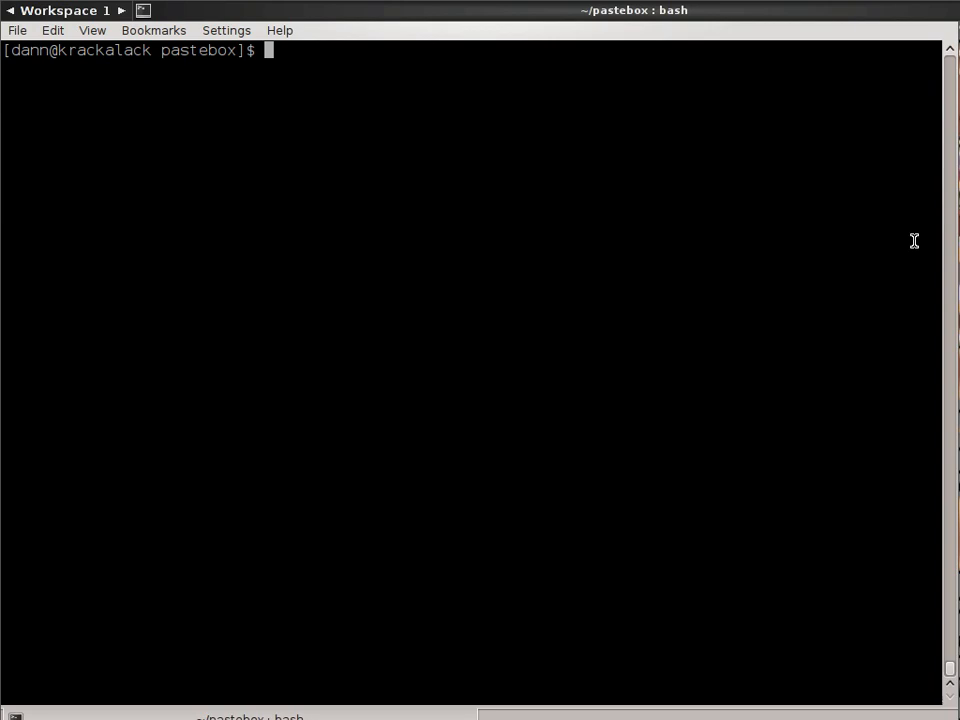
# Step: Discard the '004 paste' title text and list the pastebox folder: oddball.txt and text1–text4
pyautogui.write('004 paste')
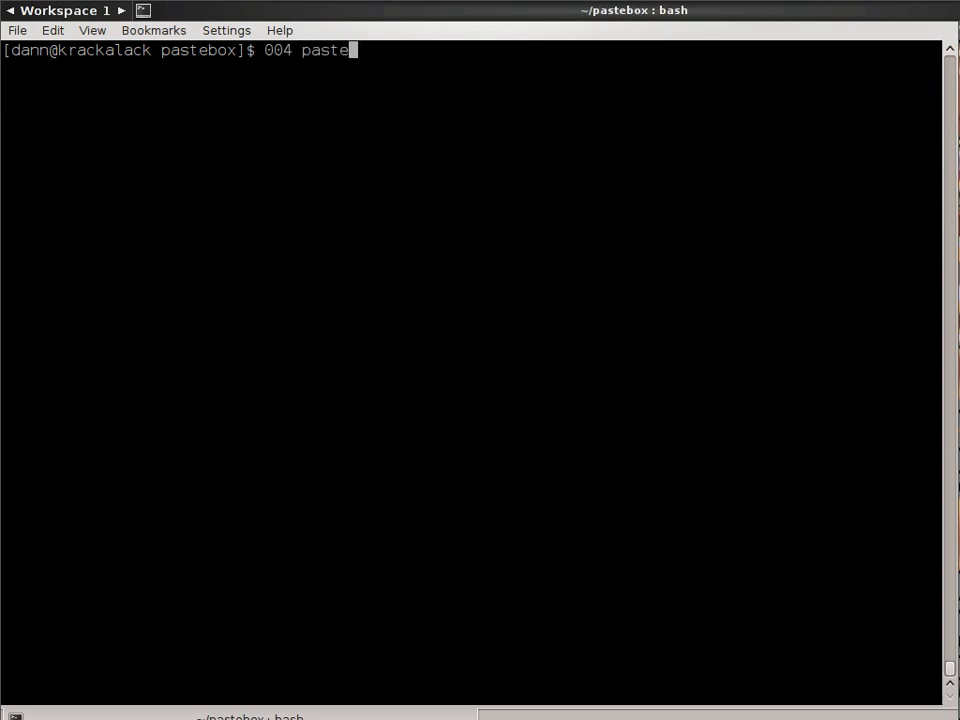
pyautogui.press('ctrl+c')
pyautogui.write('ls')
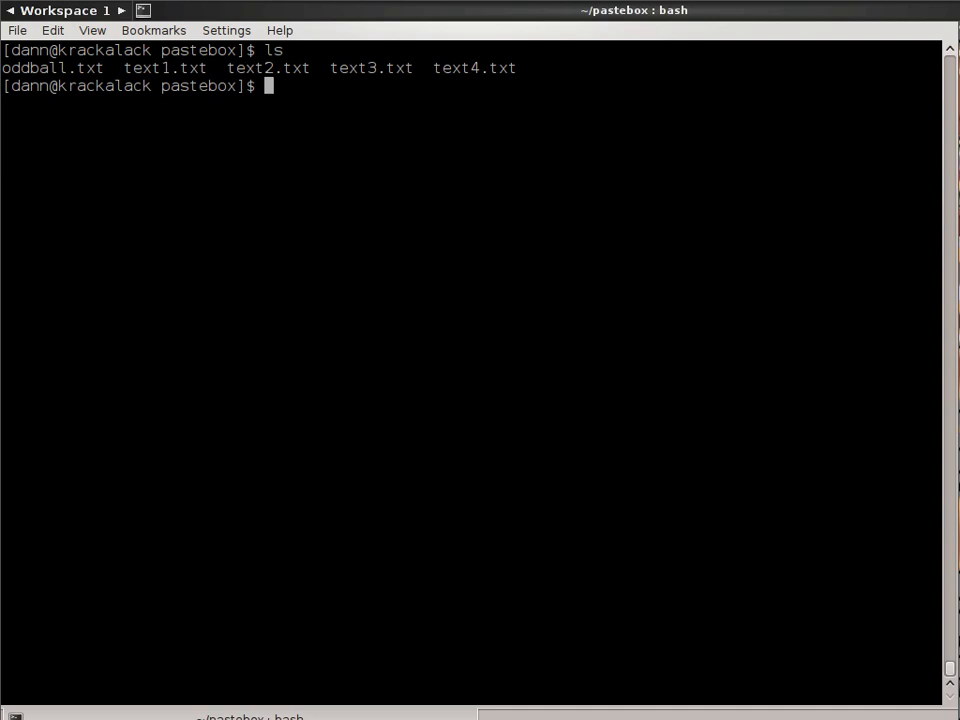
# Step: Show text1.txt (numbers 1–5) and text2.txt (letters a–e) with cat
pyautogui.write('cat text1.txt')
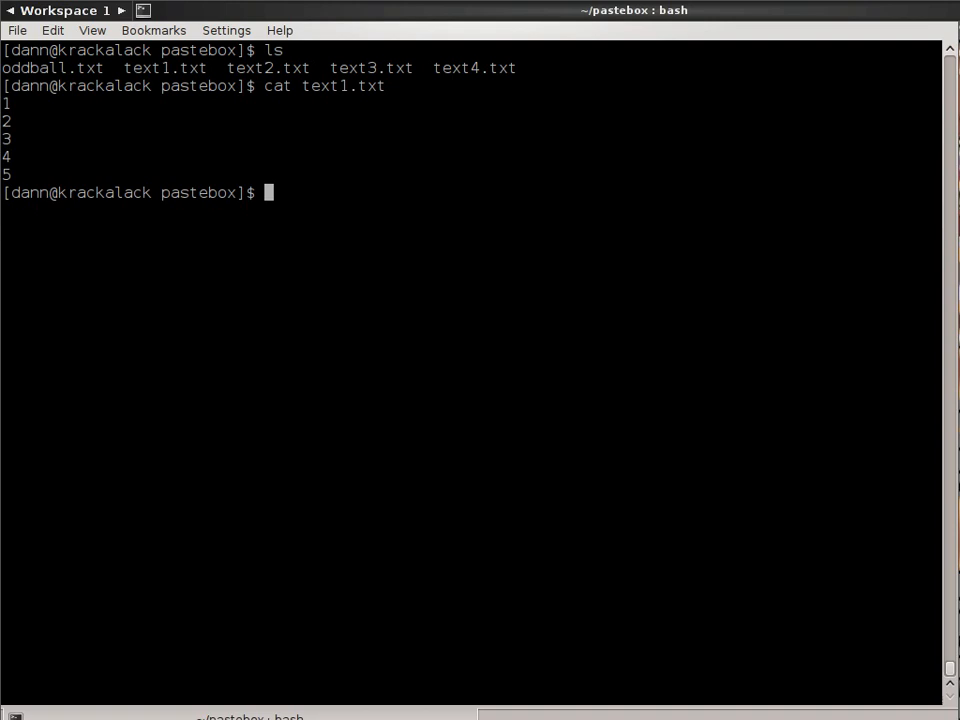
pyautogui.write('cat te')
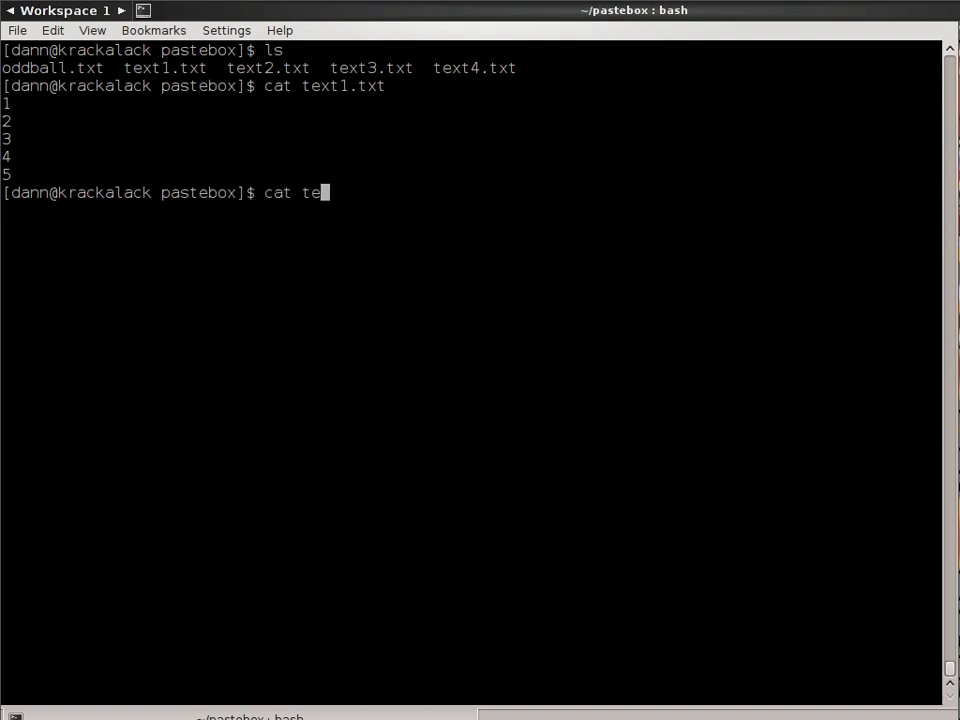
pyautogui.press('Return')
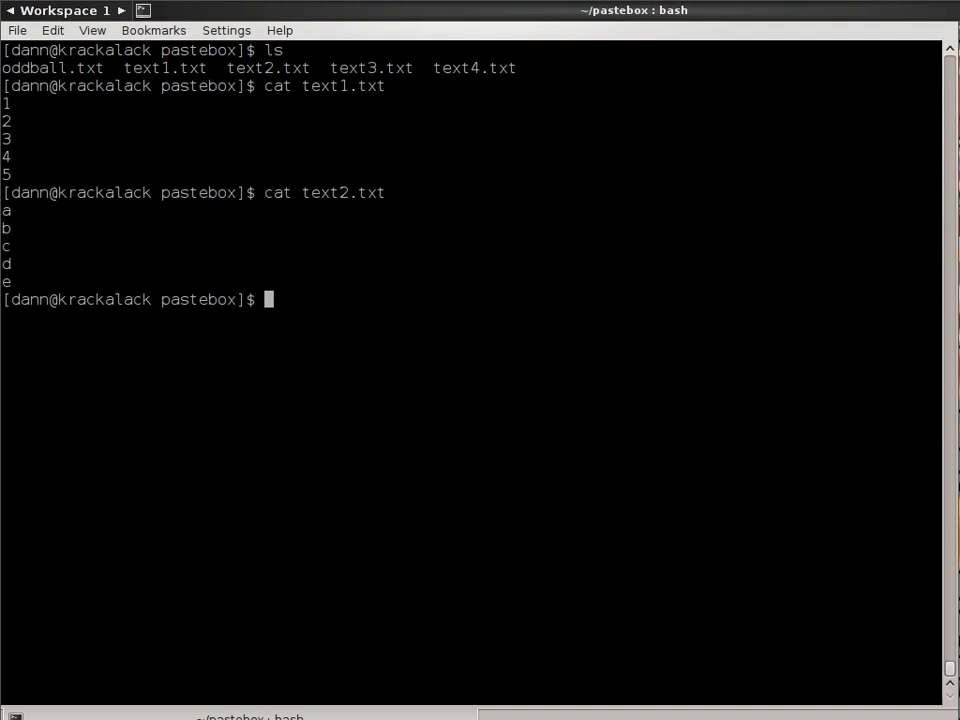
# Step: Merge text1.txt and text2.txt with paste into two tab-separated columns
pyautogui.write('paste')
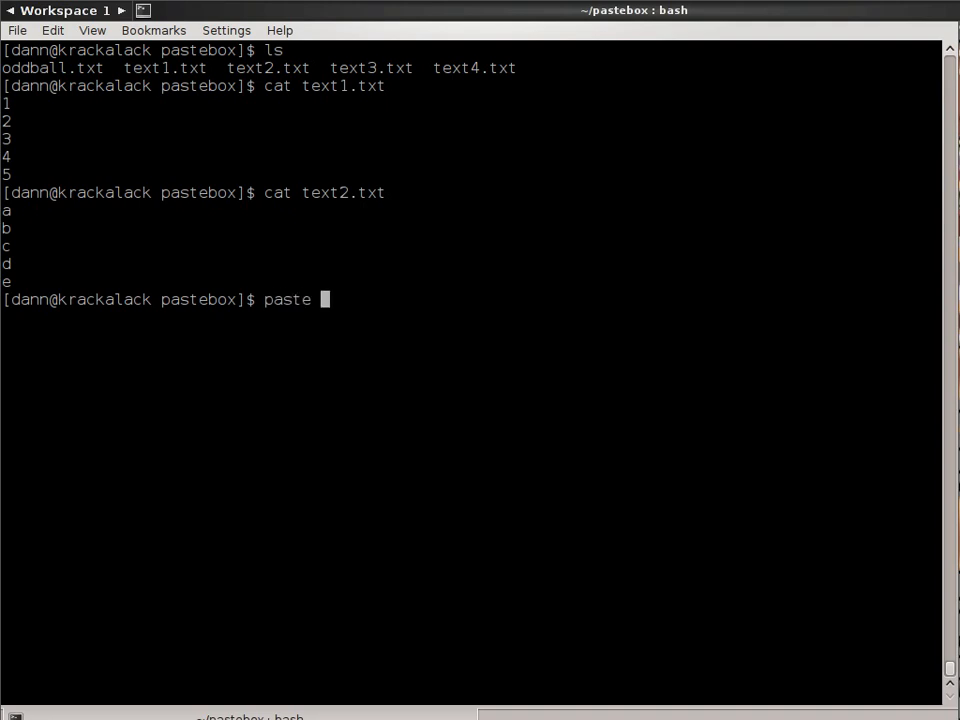
pyautogui.write('text')
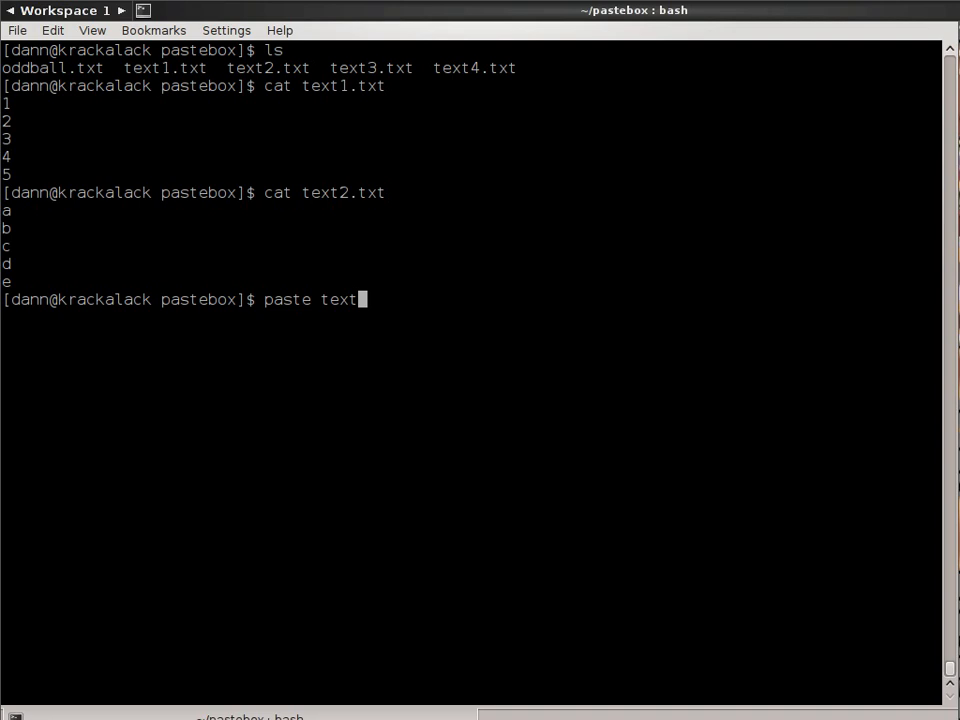
pyautogui.write('1.txt text2.txt')
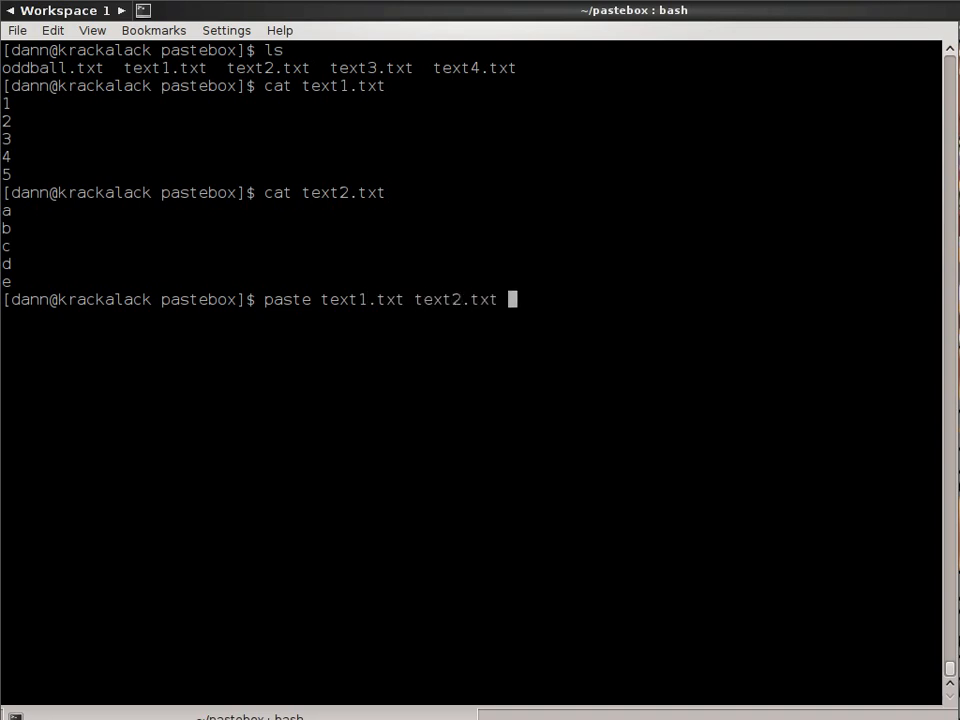
pyautogui.press('Return')
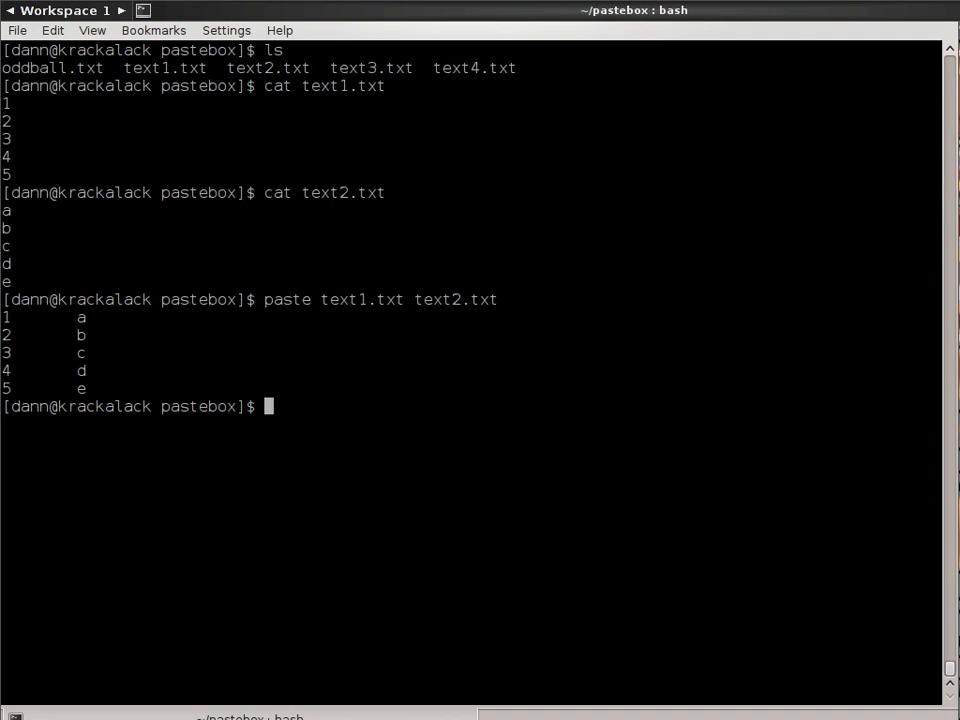
# Step: Retype the paste text1.txt text2.txt line, then clear the terminal screen
pyautogui.write('paste text1.txt text2.txt te')
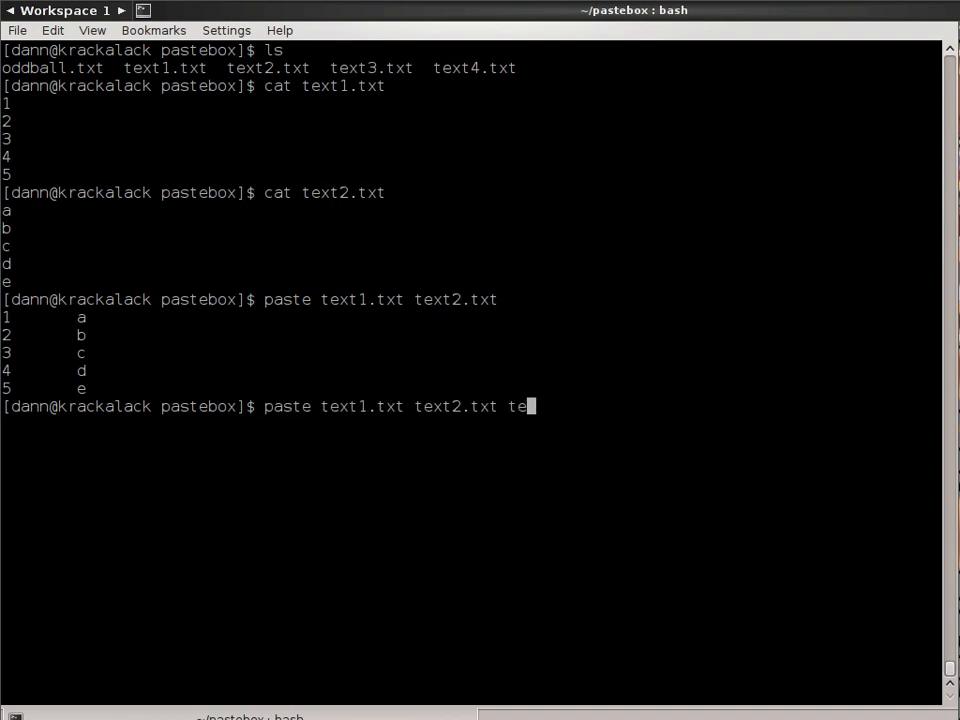
pyautogui.press('Return')
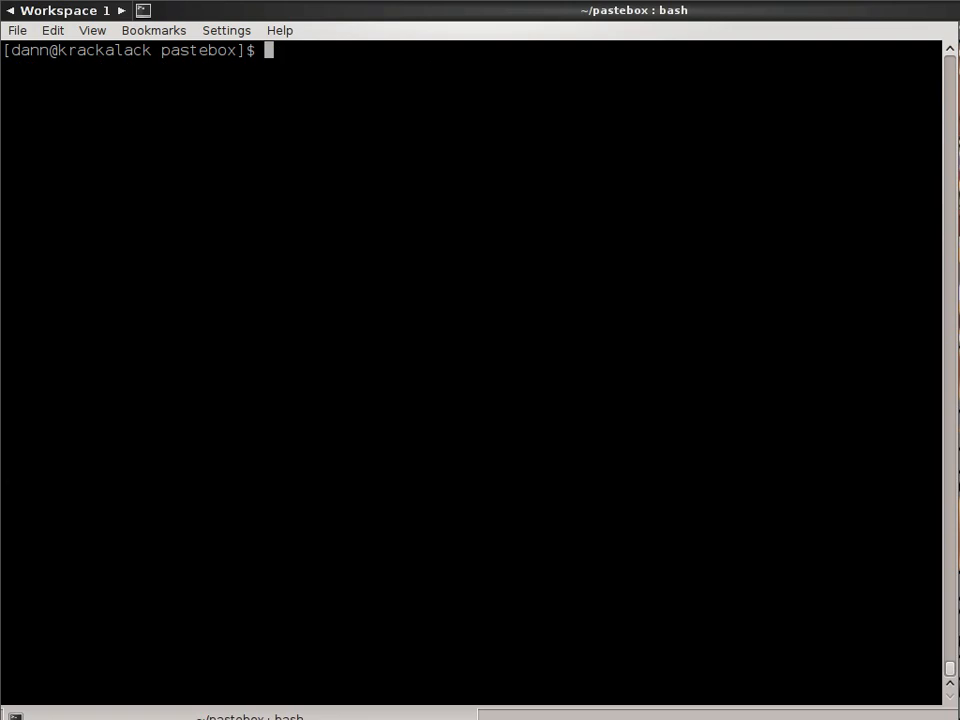
# Step: Run paste --delimiters="," on text1, text2 and text3, giving 1,a,tulip through 5,e,rose
pyautogui.write('paste -d')
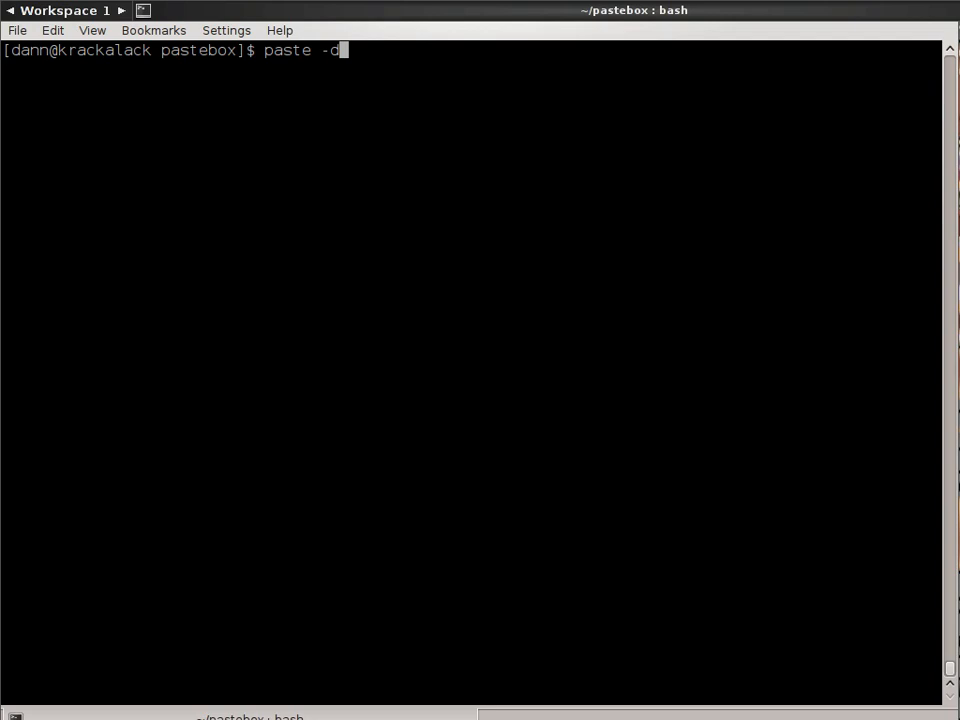
pyautogui.write('-deli')
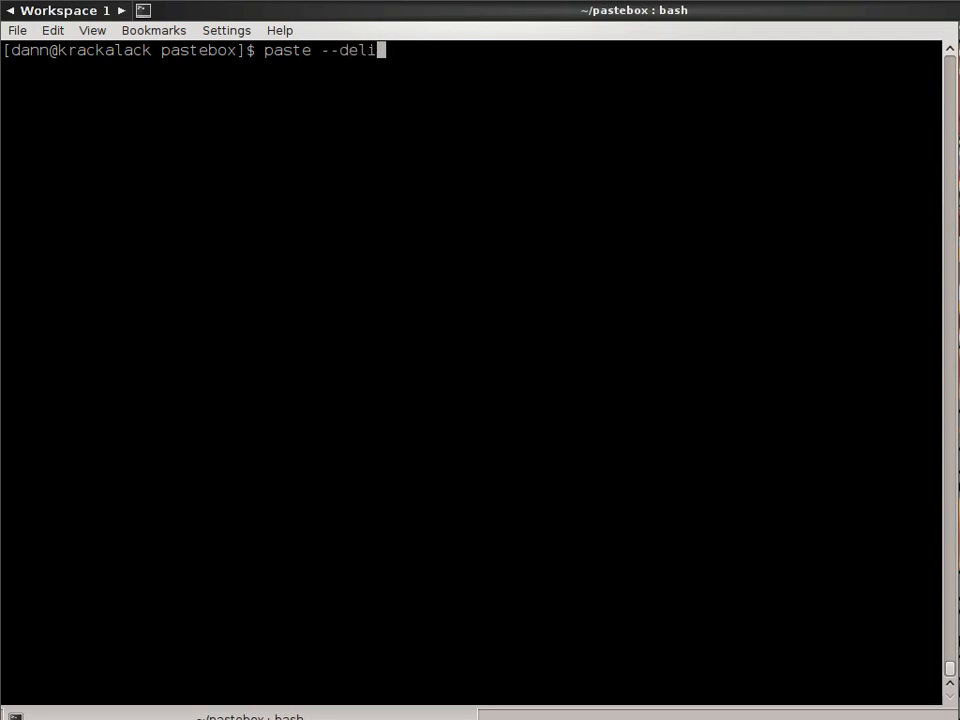
pyautogui.write('miters=')
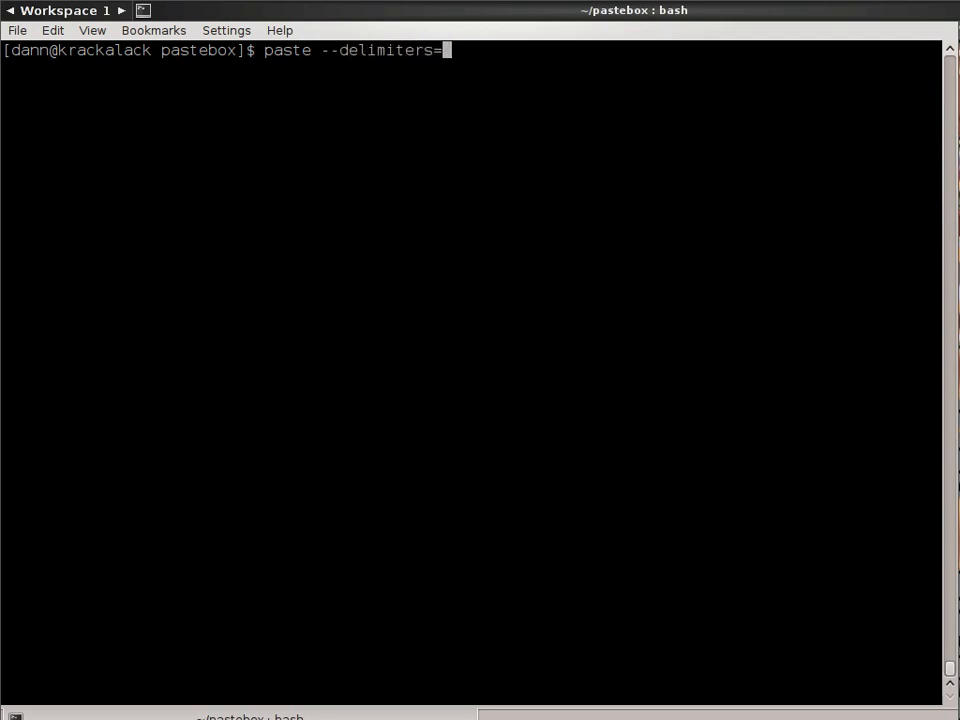
pyautogui.write('"')
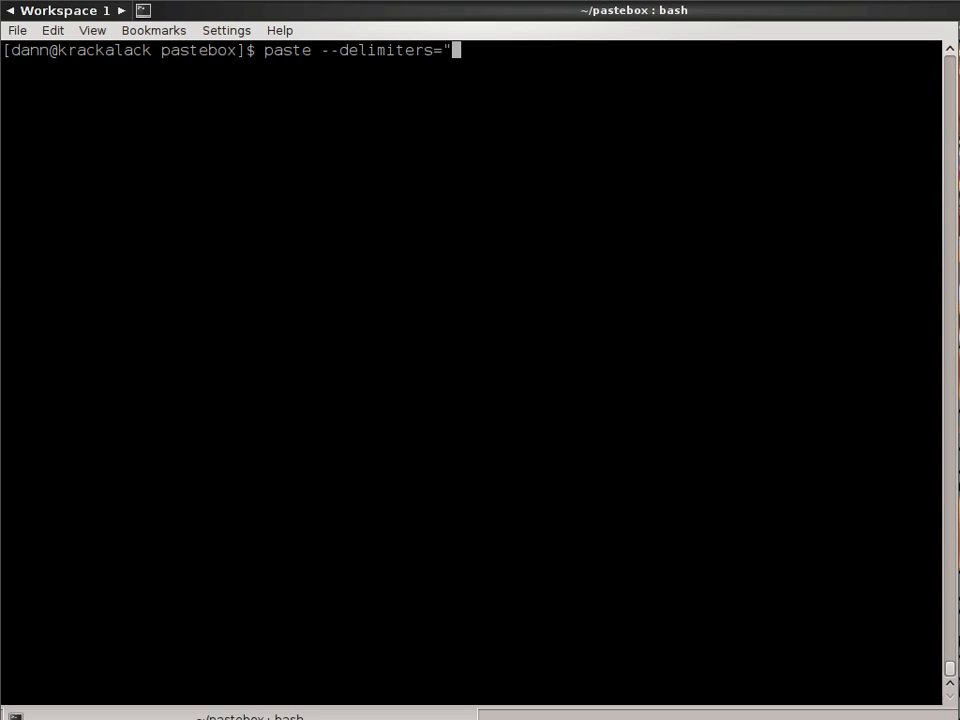
pyautogui.write('," t')
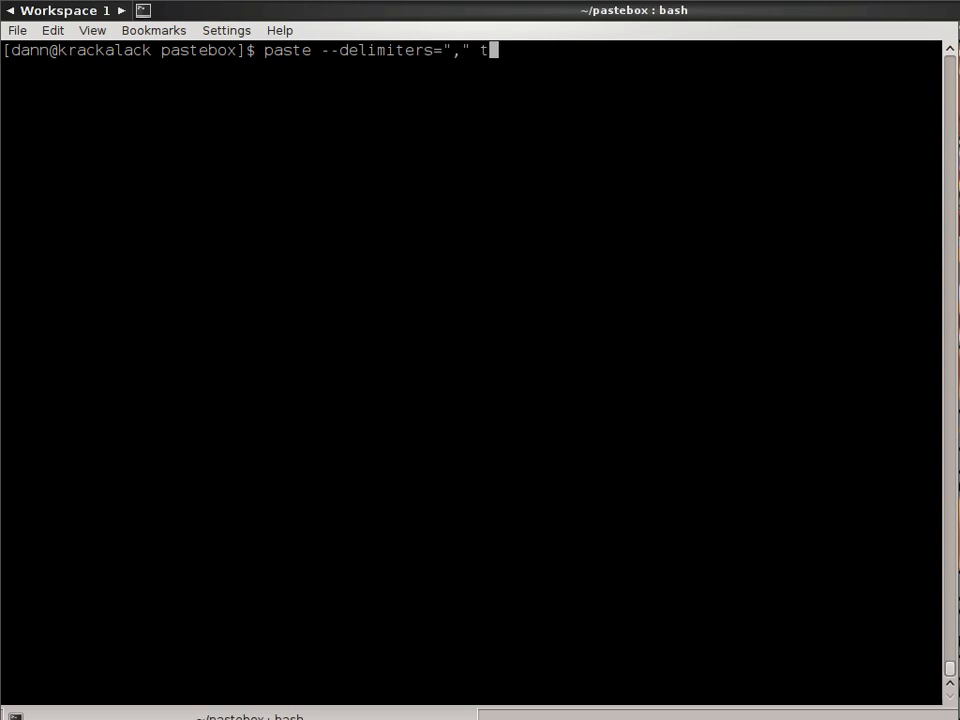
pyautogui.write('ext1.txt te')
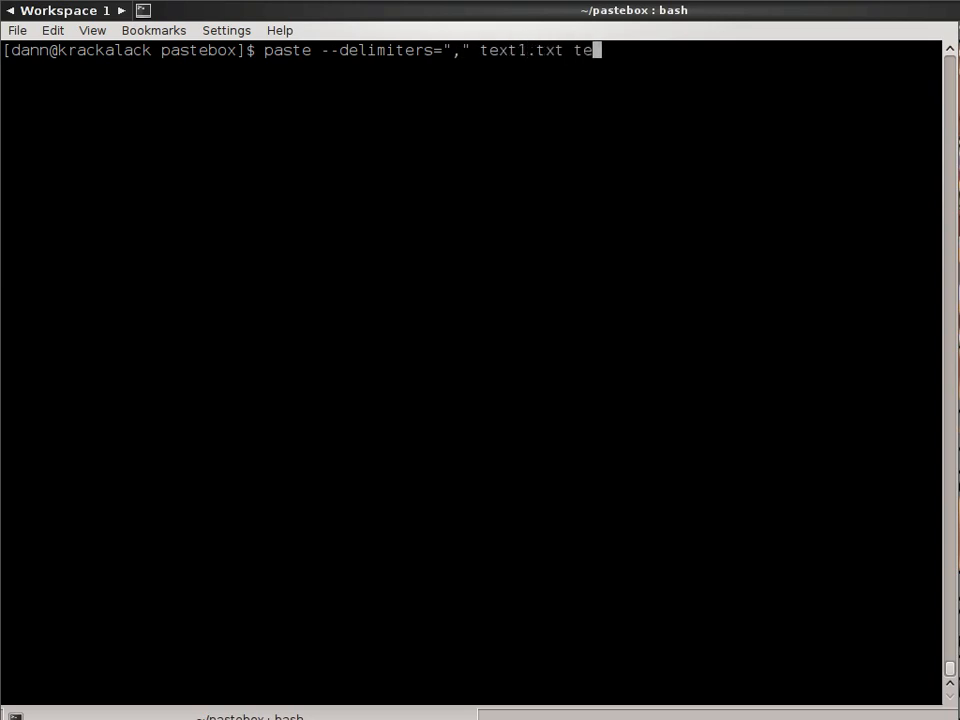
pyautogui.write('xt2.txt')
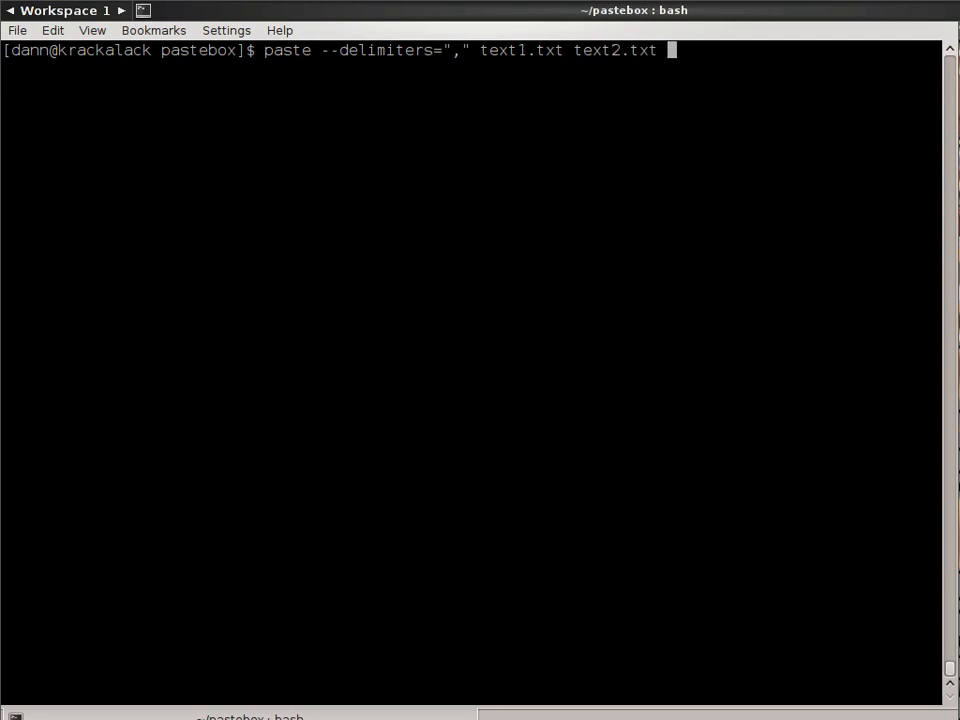
pyautogui.write('text3')
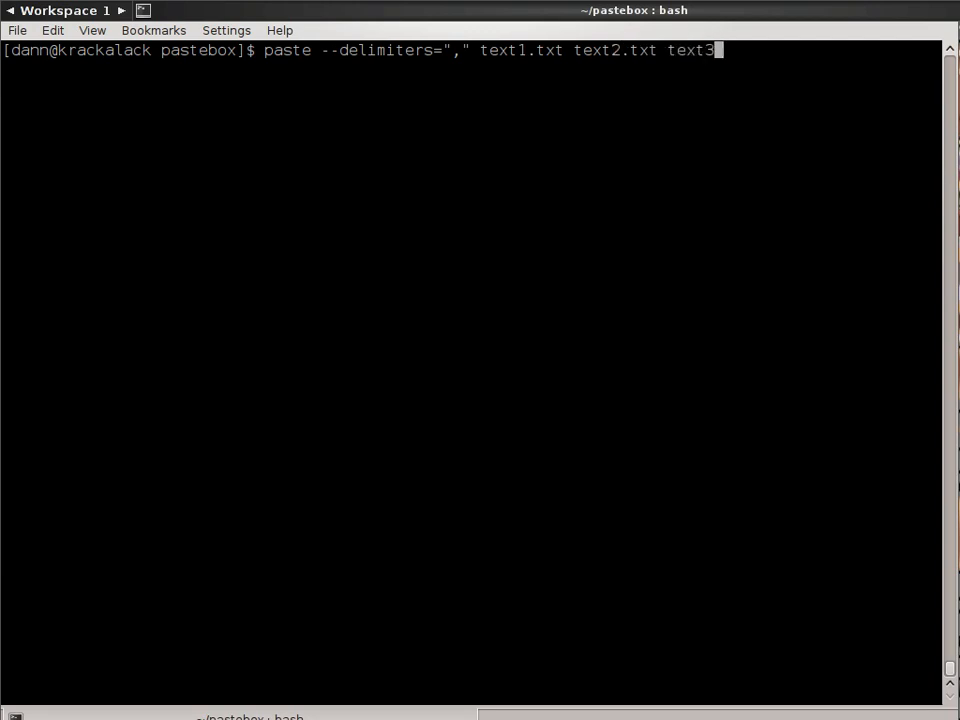
pyautogui.write('.txt')
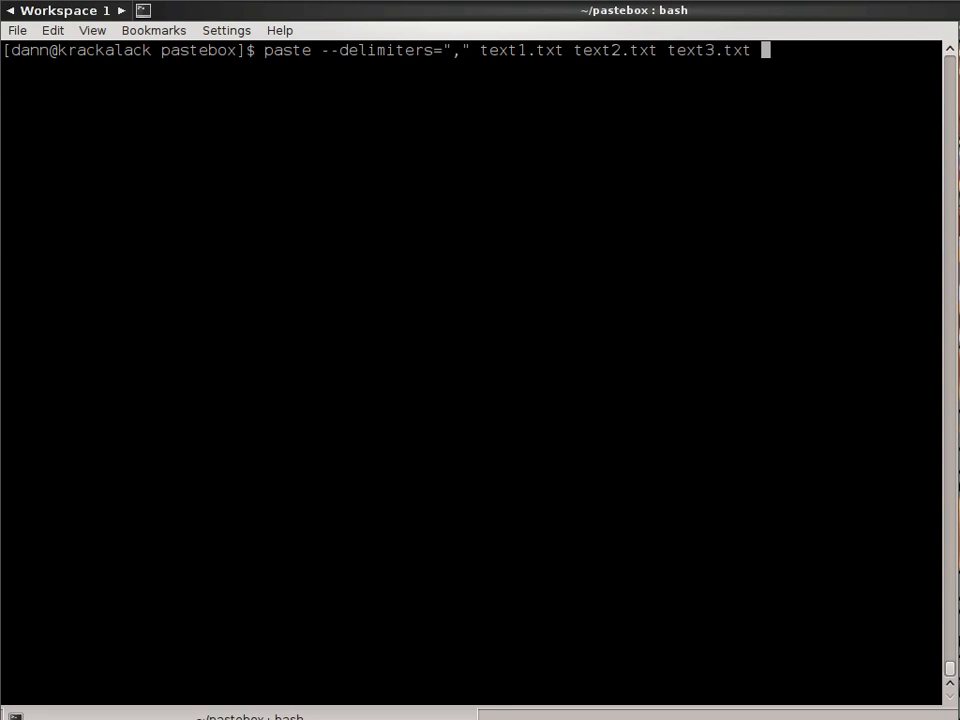
pyautogui.press('Return')
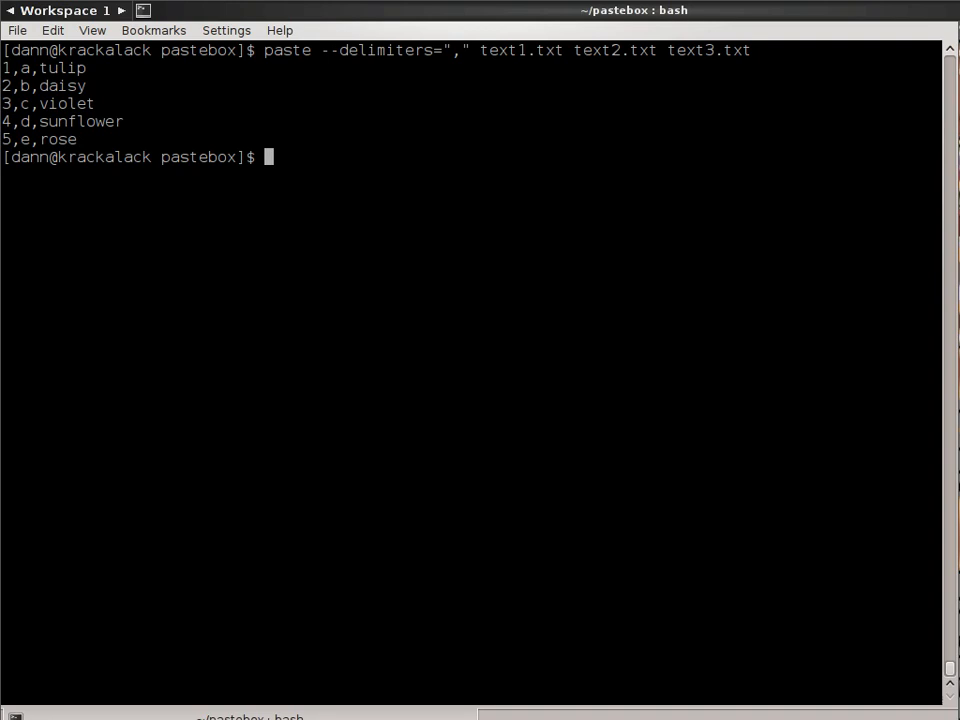
pyautogui.write('ps')
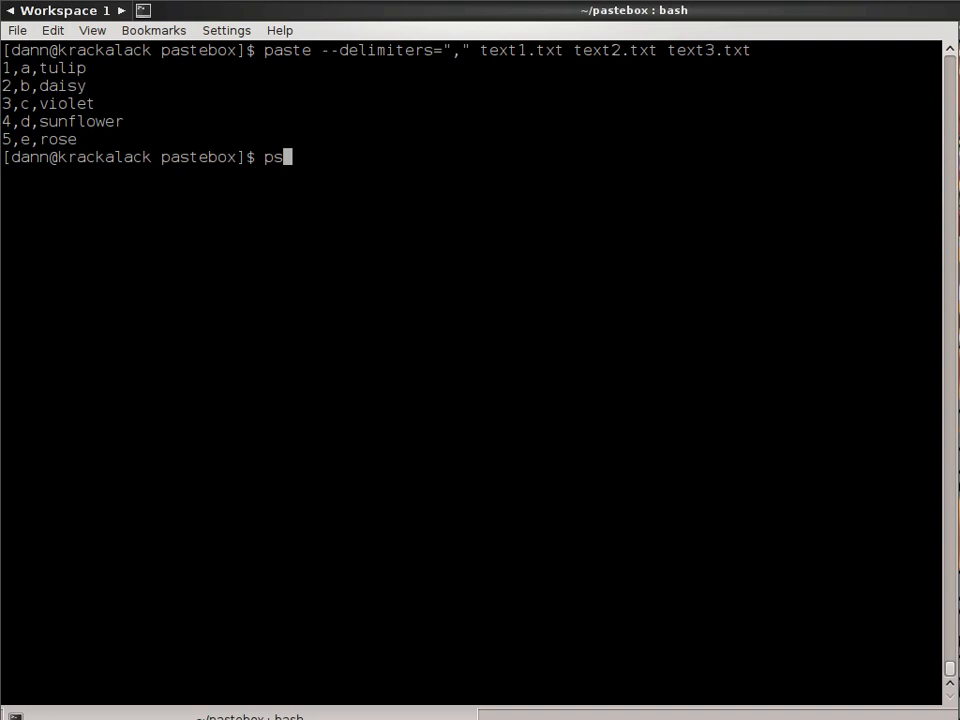
# Step: Run paste --delimiters=",:" on the three files, printing 1,a:tulip through 5,e:rose
pyautogui.write('aste --')
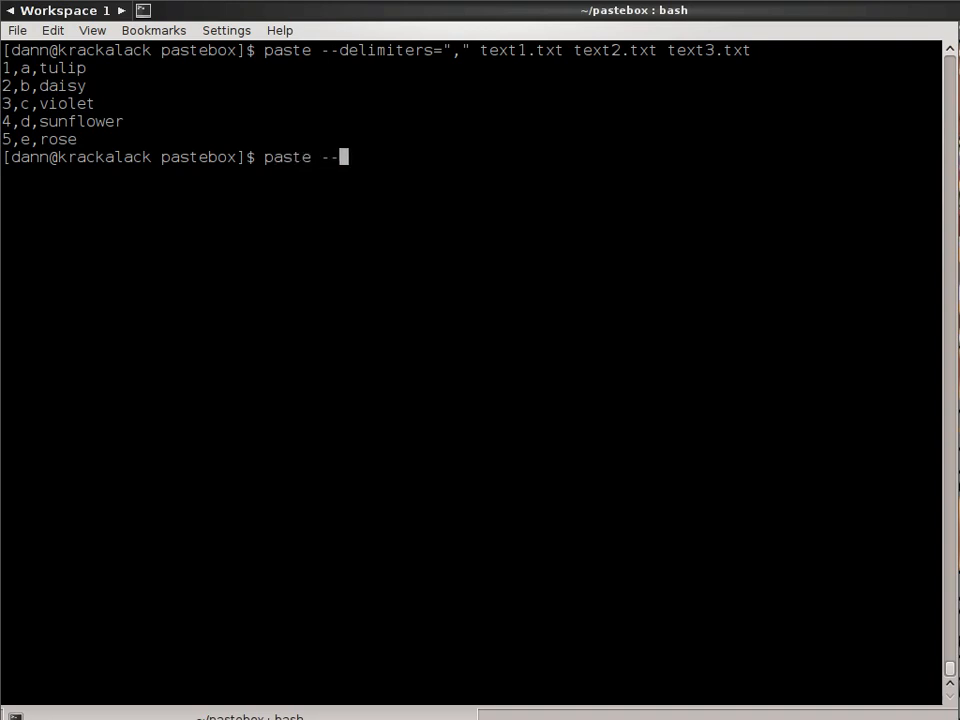
pyautogui.write('delim')
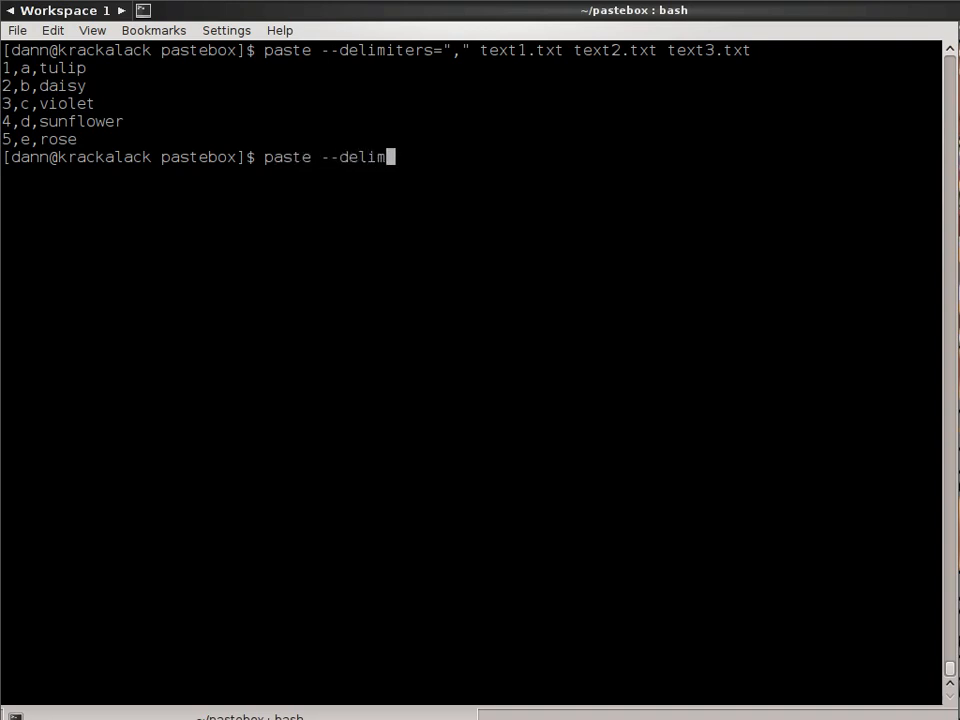
pyautogui.write('iters=="')
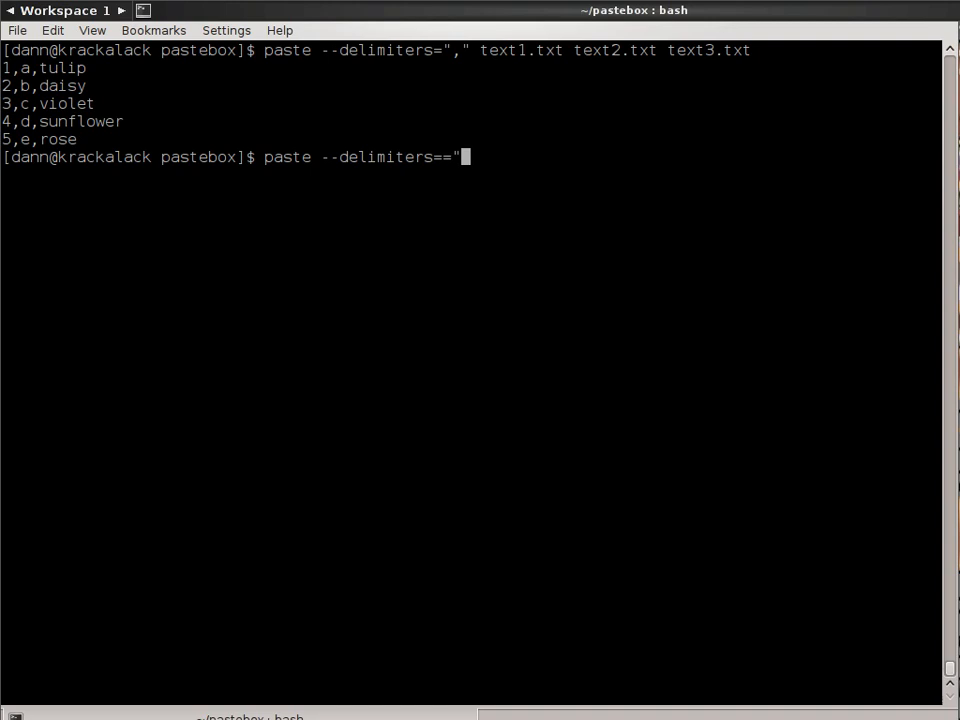
pyautogui.write(',"')
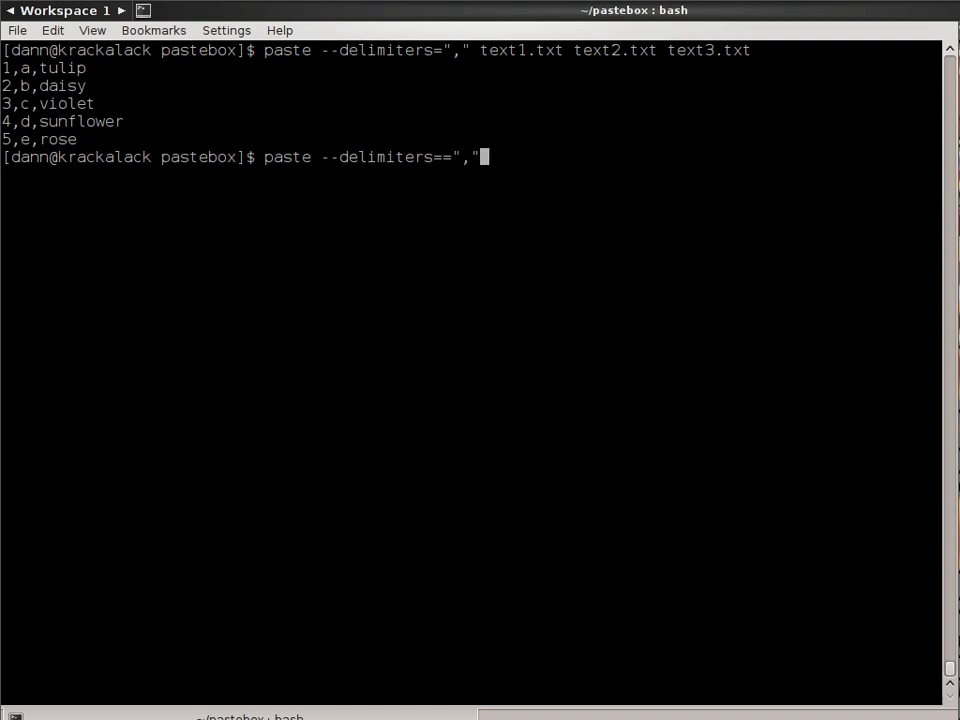
pyautogui.write(':')
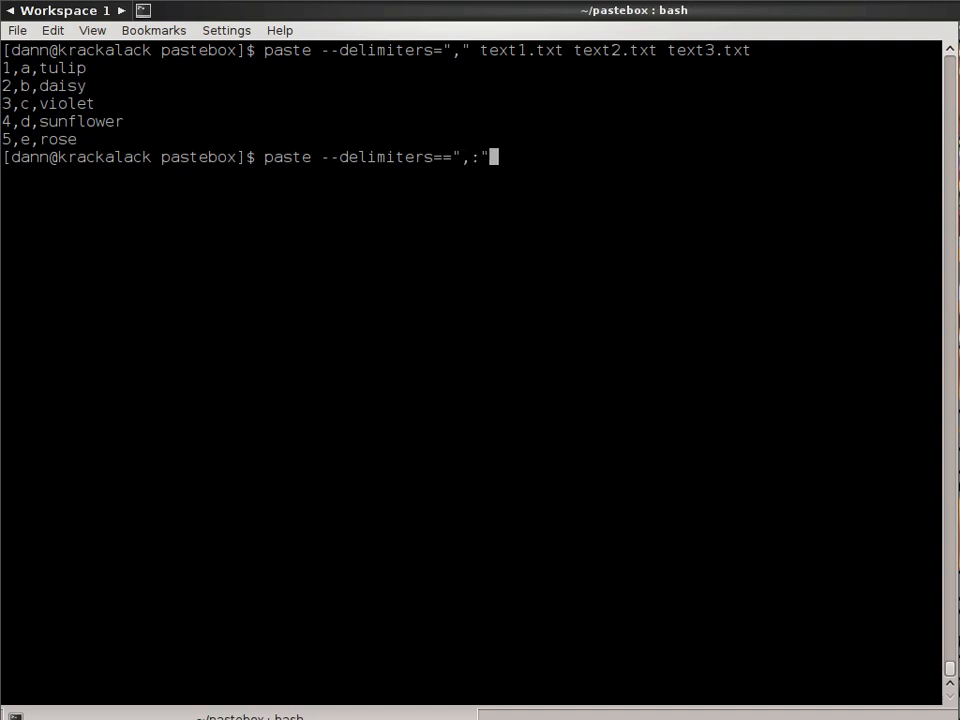
pyautogui.write('text')
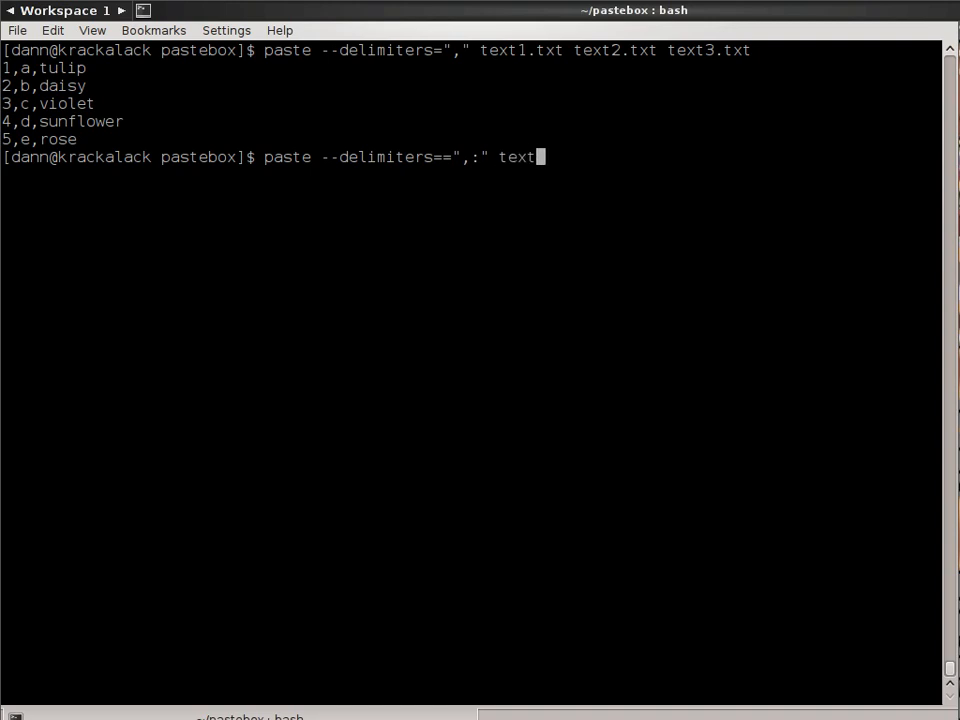
pyautogui.write('1.txt text2.txt')
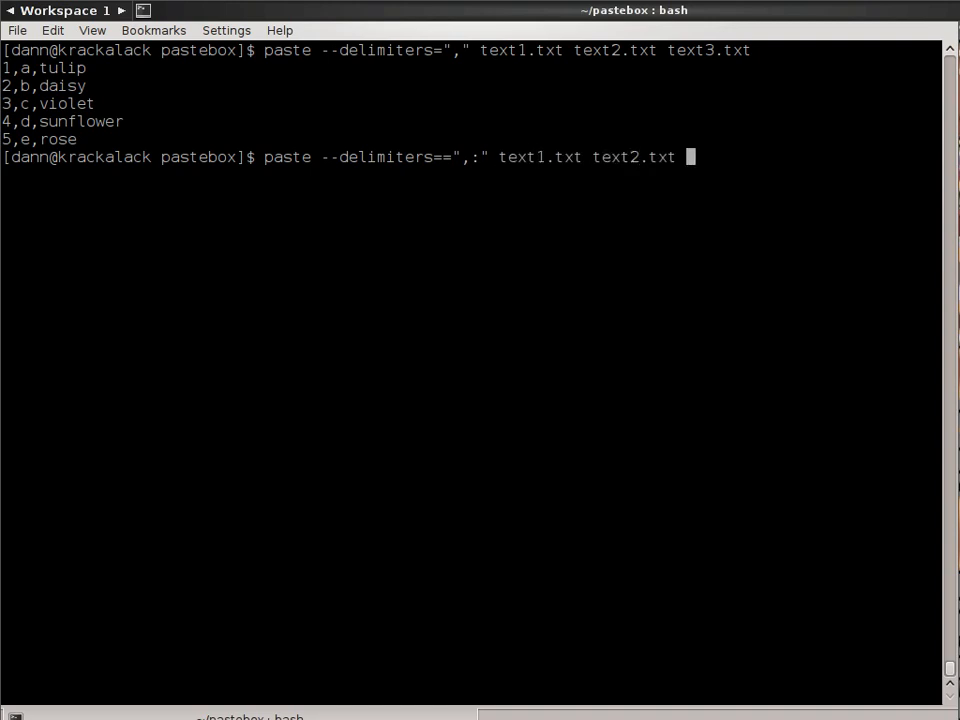
pyautogui.write('text3.txt')
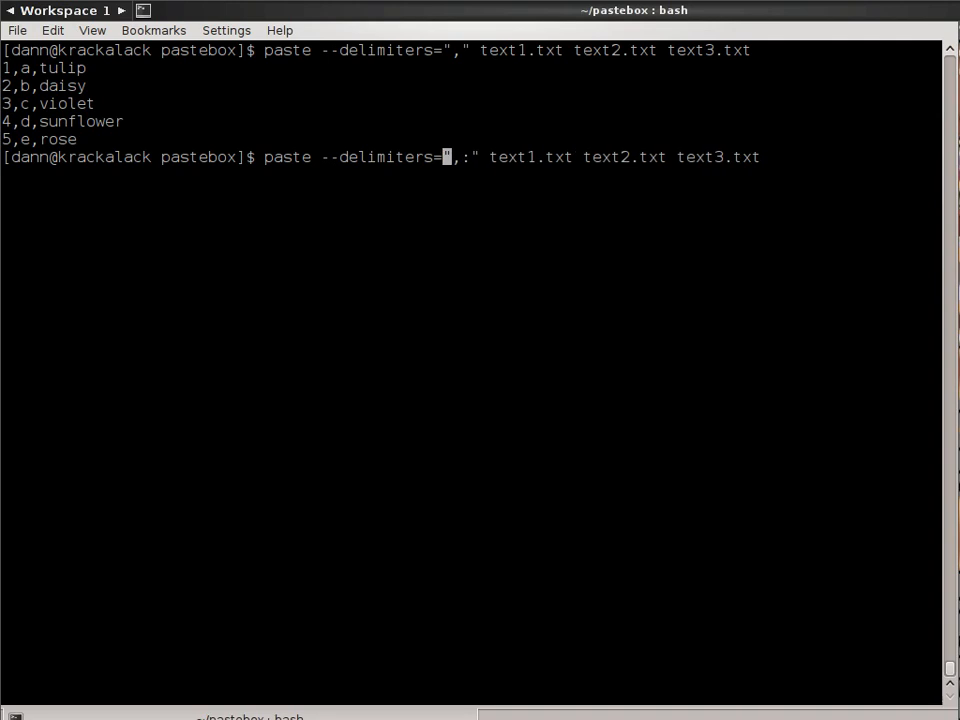
pyautogui.press('Return')
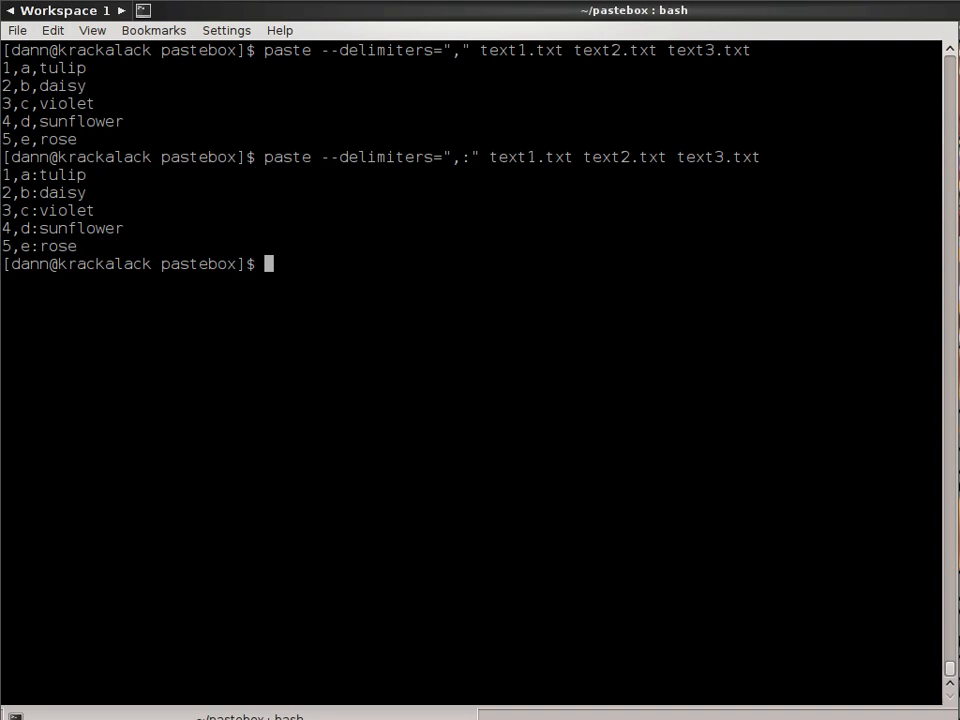
pyautogui.write('paste -')
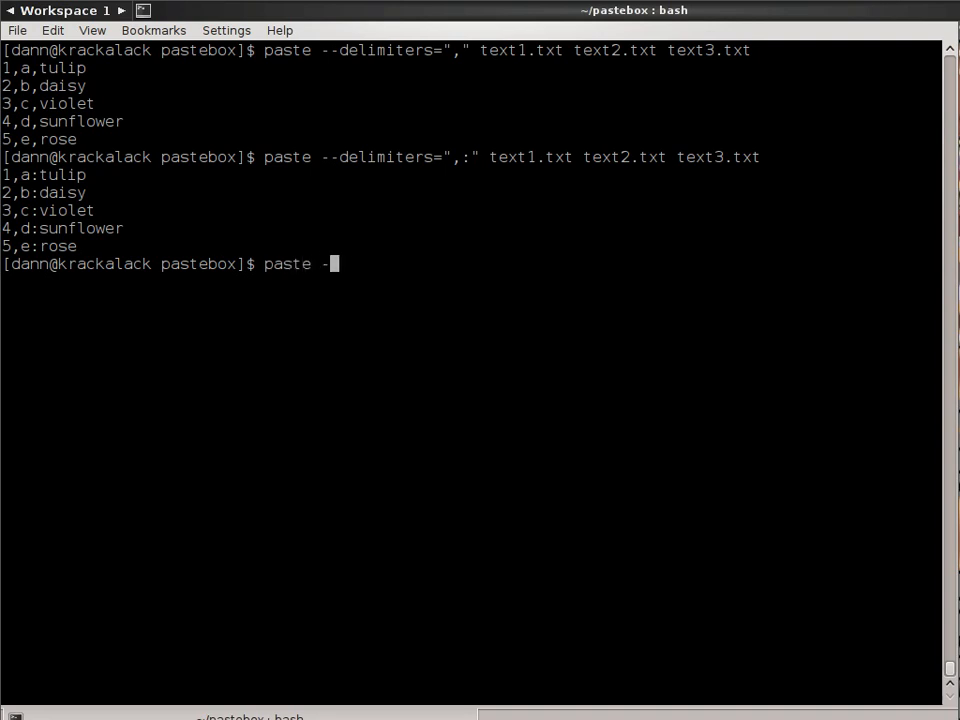
# Step: Run the comma-colon paste on only text1.txt and text2.txt, printing 1,a through 5,e
pyautogui.write('-delim')
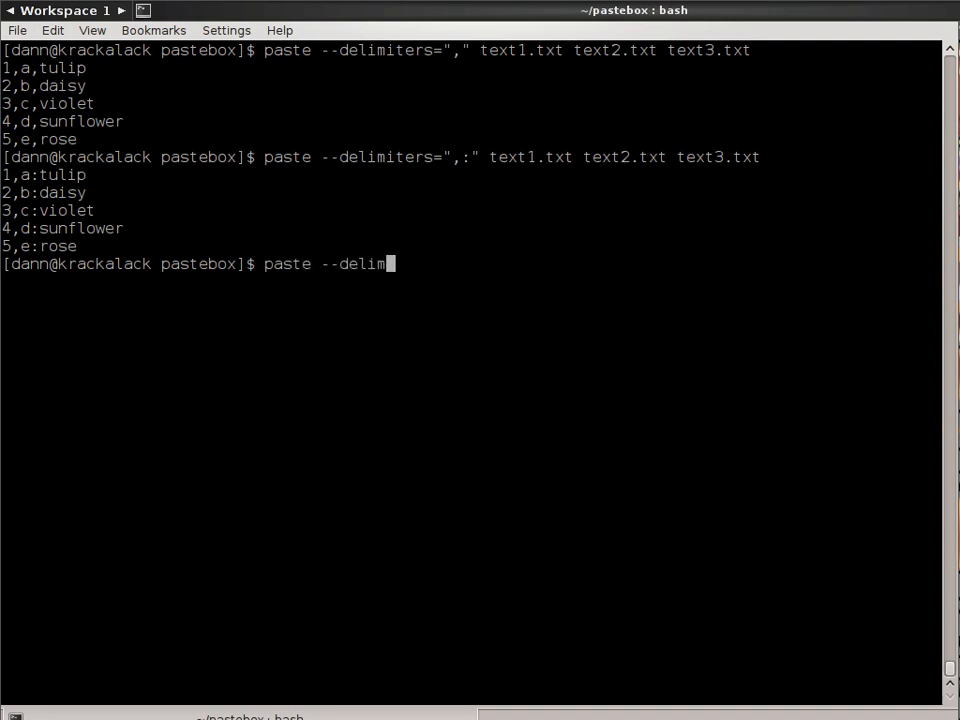
pyautogui.write('iters=","')
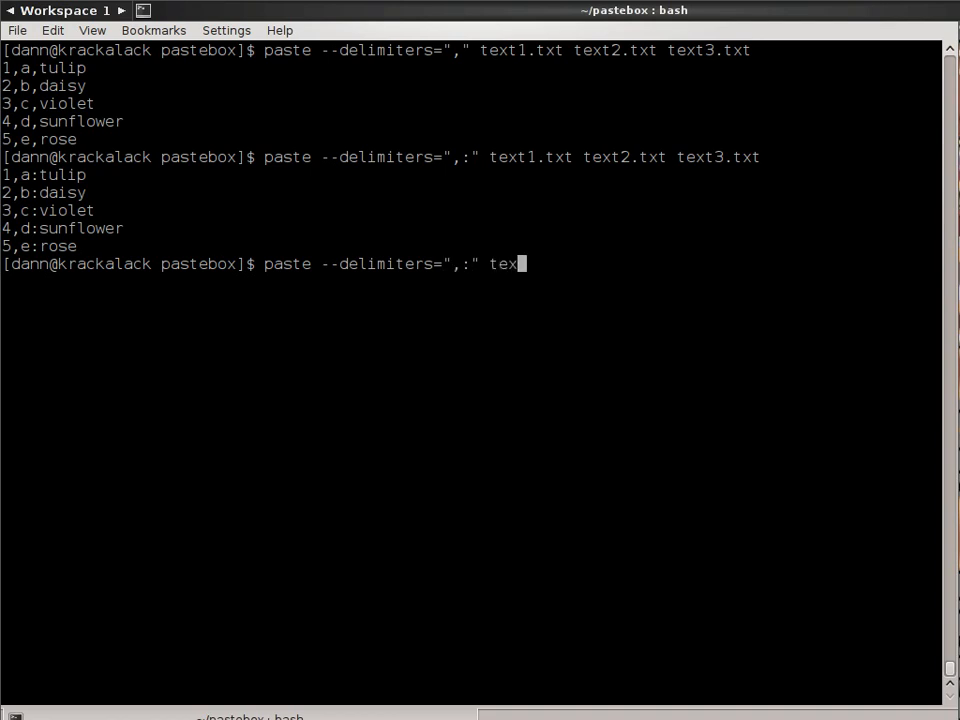
pyautogui.write('t1.txt text')
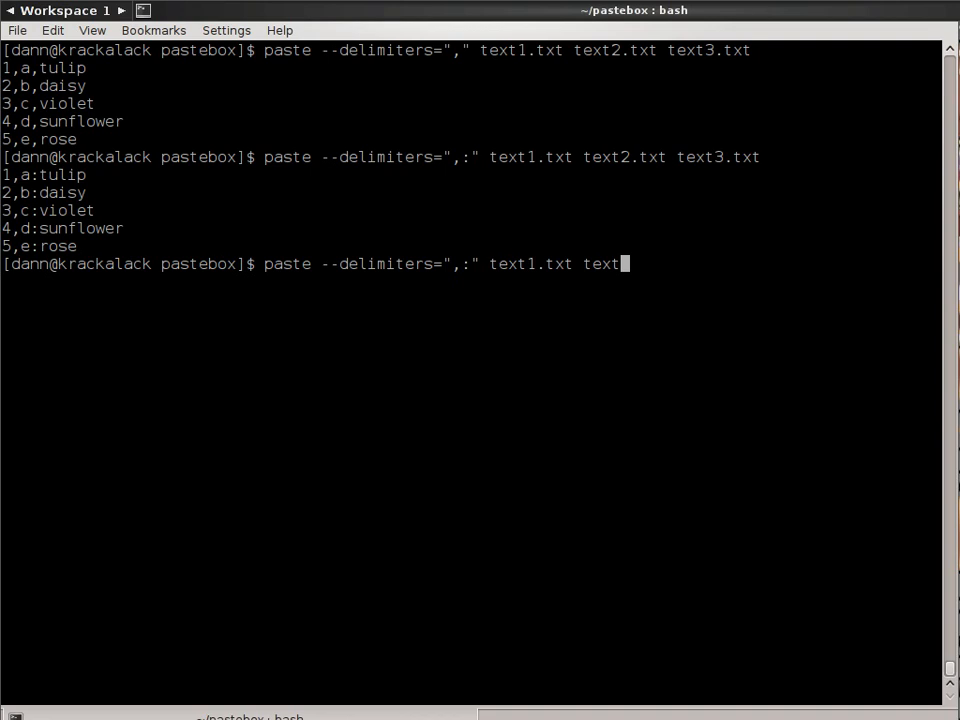
pyautogui.write('2.txt')
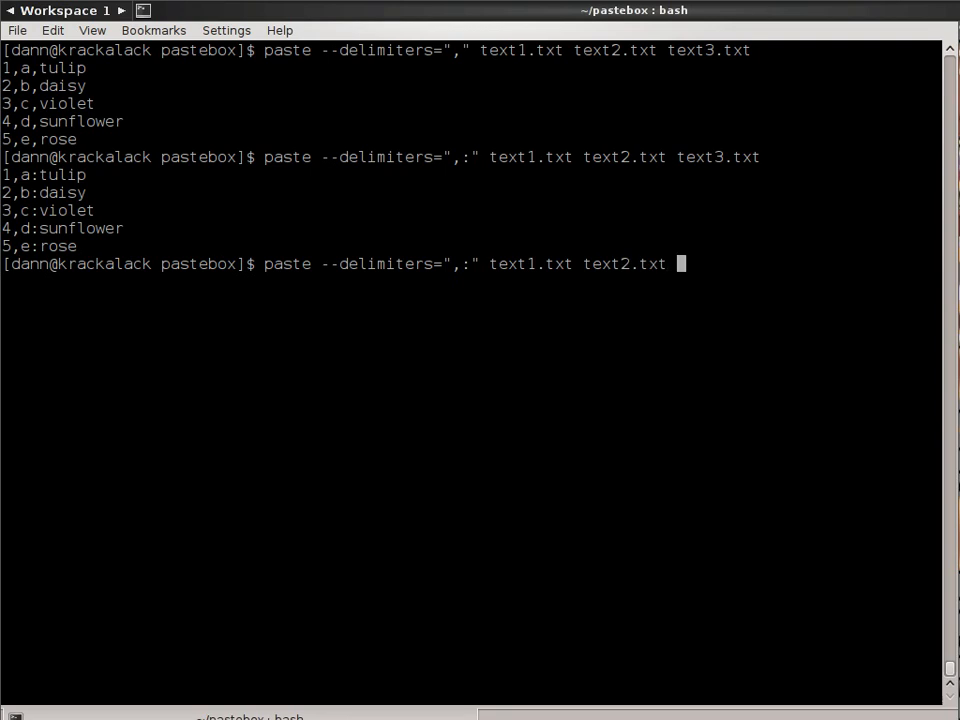
pyautogui.press('Return')
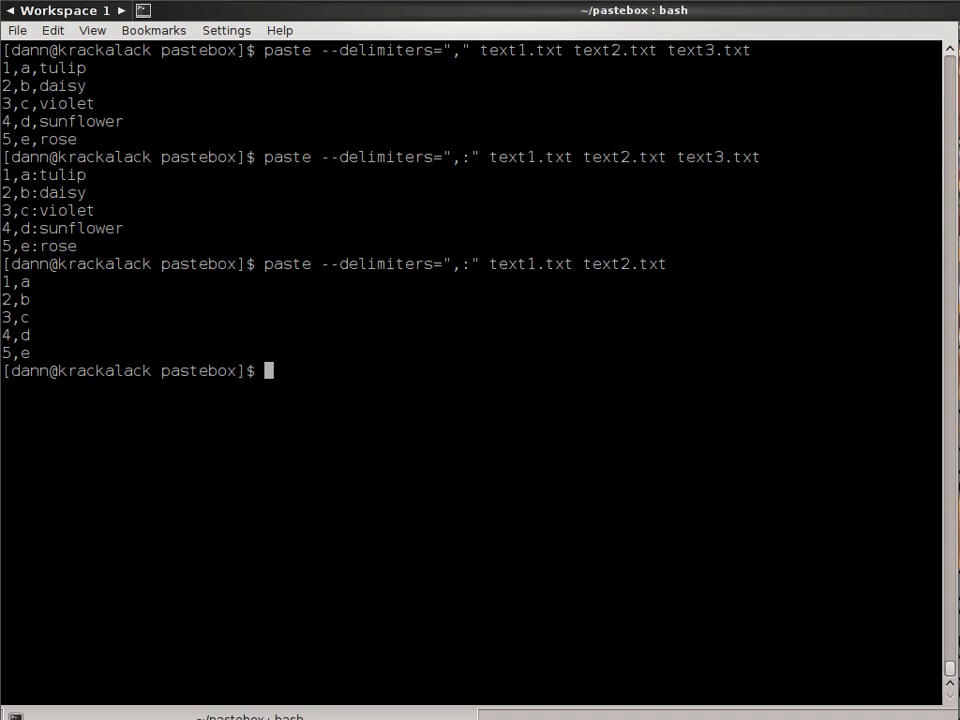
pyautogui.write('clear')
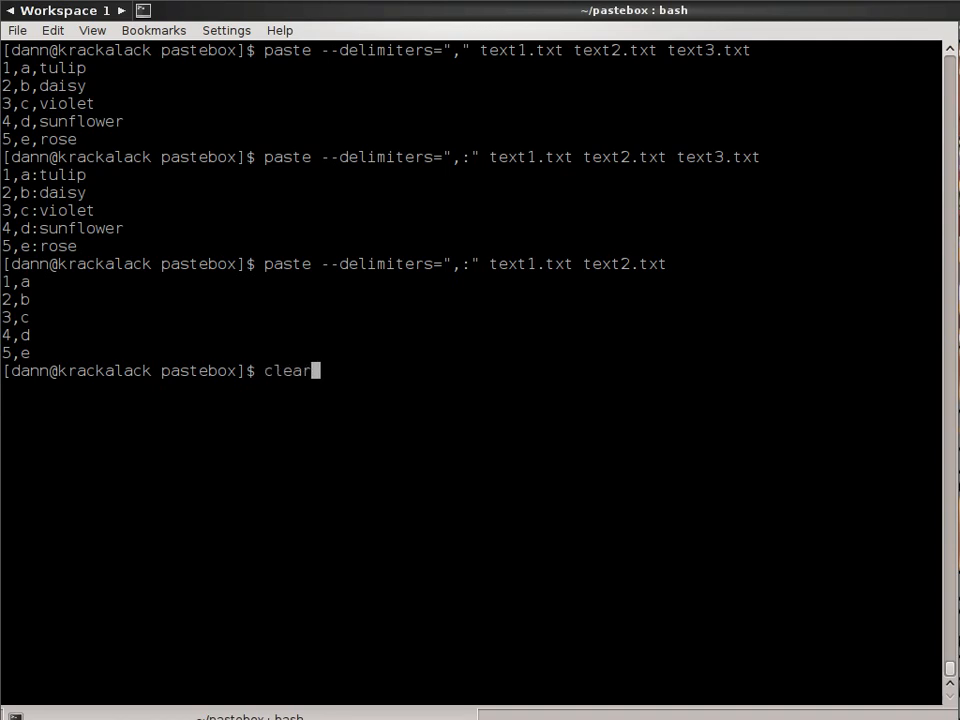
# Step: Clear the screen and merge all text* files with paste -d ","
pyautogui.press('Return')
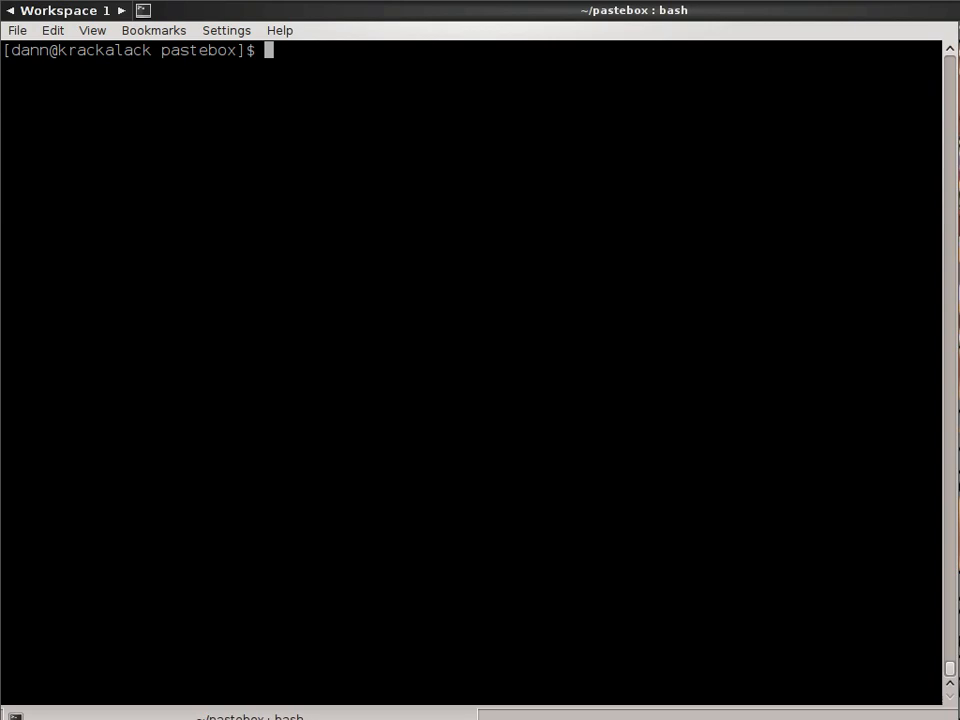
pyautogui.write('pat')
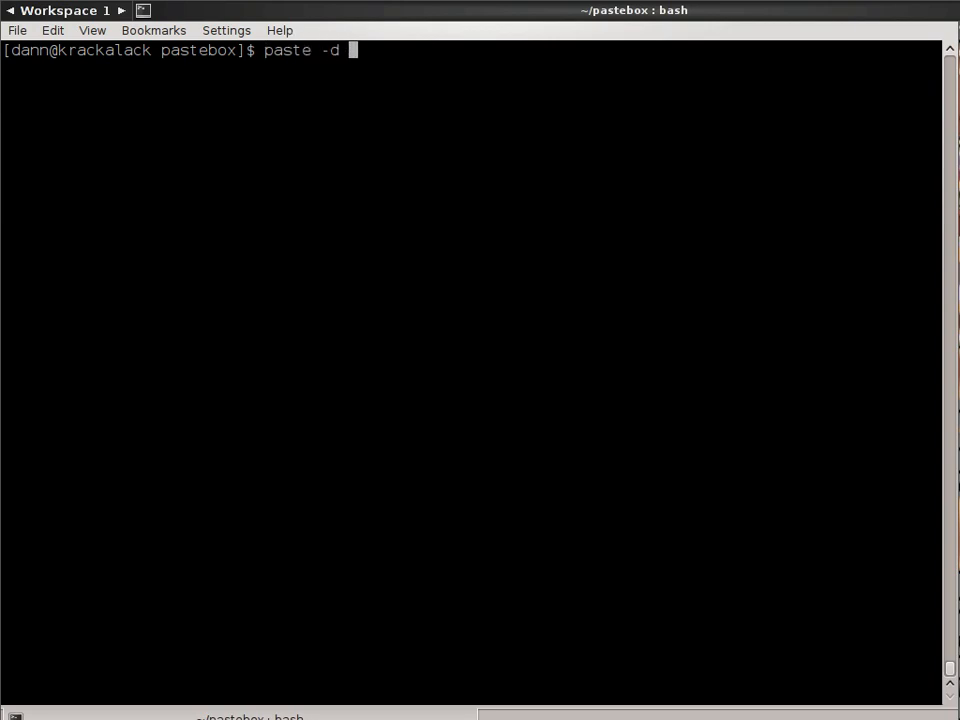
pyautogui.write('"')
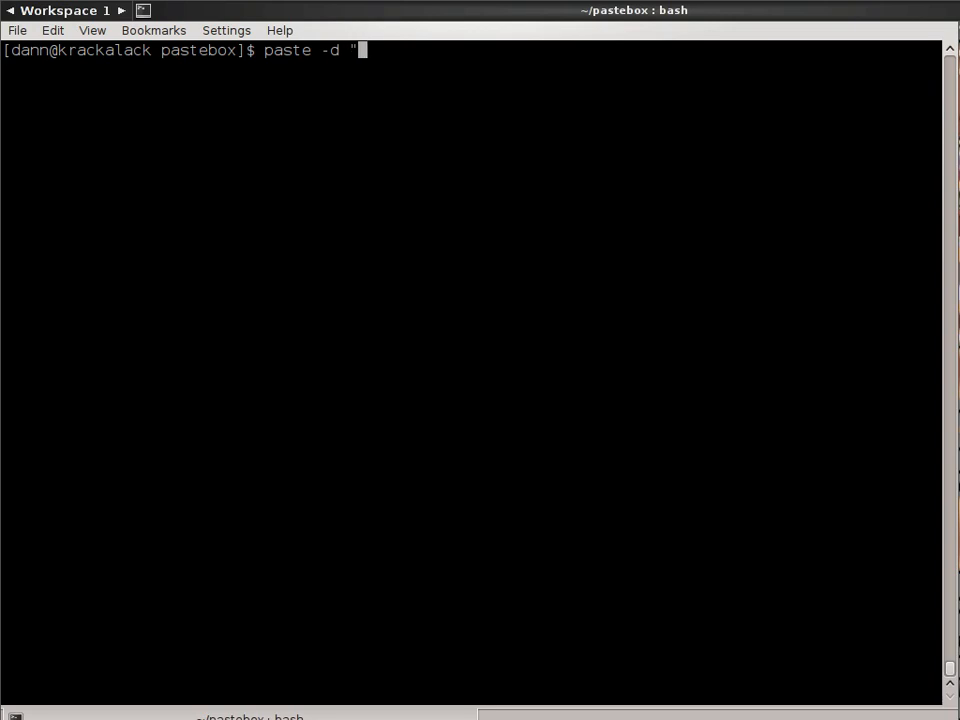
pyautogui.write('," t')
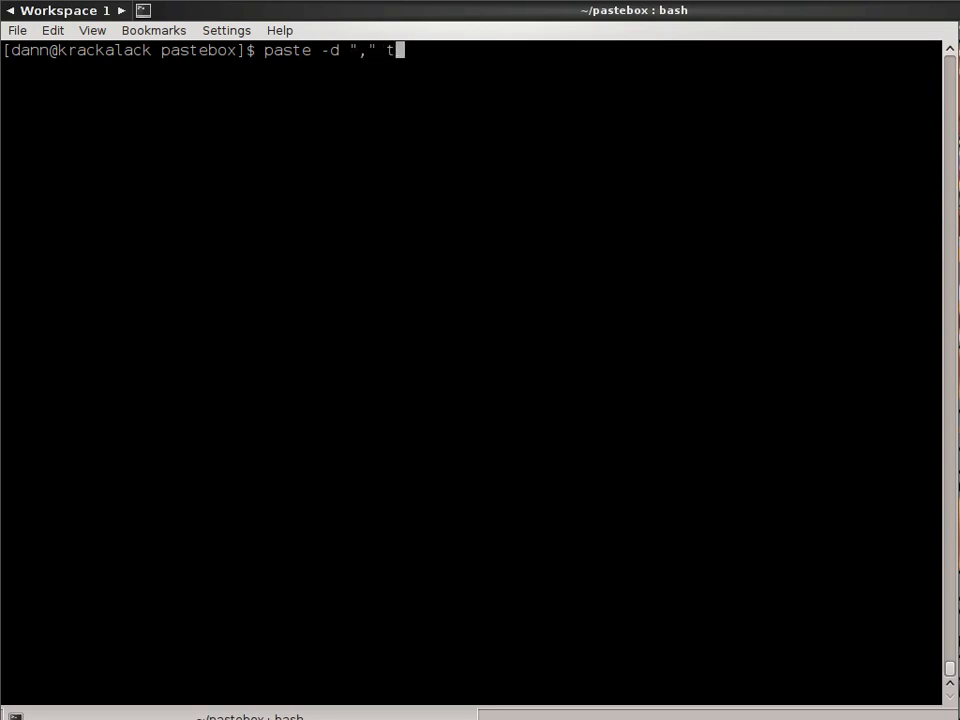
pyautogui.write('ext*')
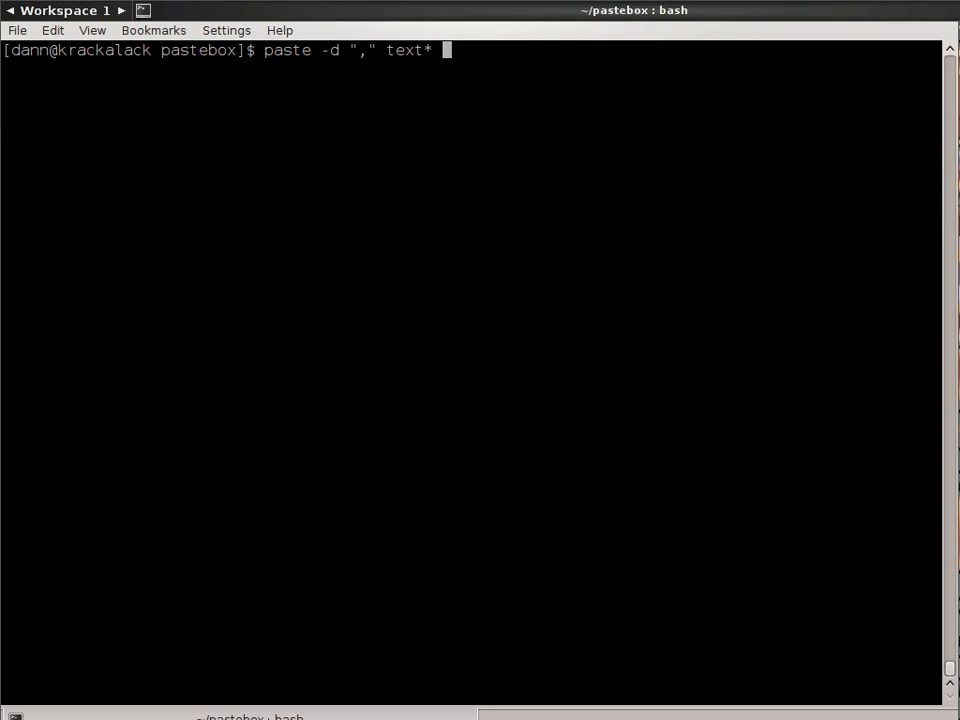
pyautogui.press('Return')
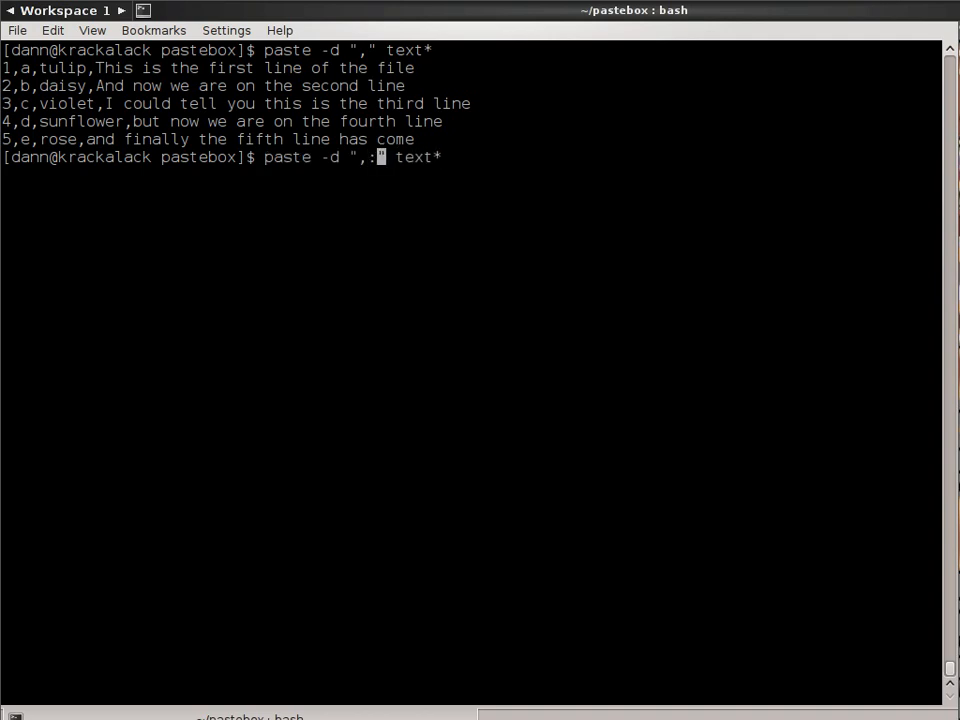
# Step: Rerun the text* merge with ",:" delimiters, giving lines like 1,a:tulip,This is the first line
pyautogui.press('Return')
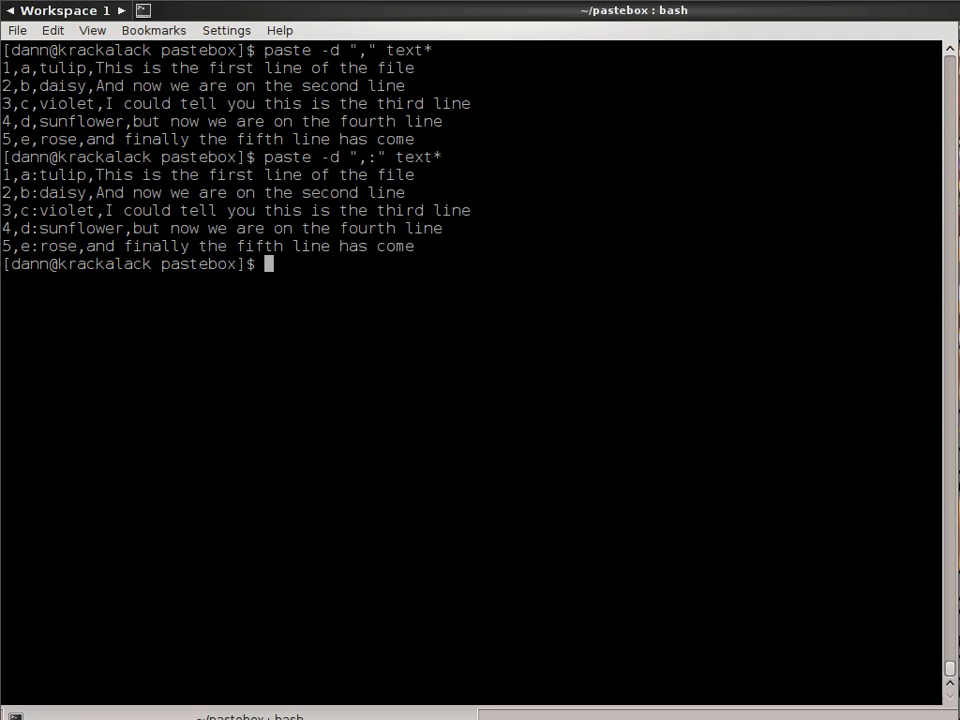
pyautogui.write('cat o')
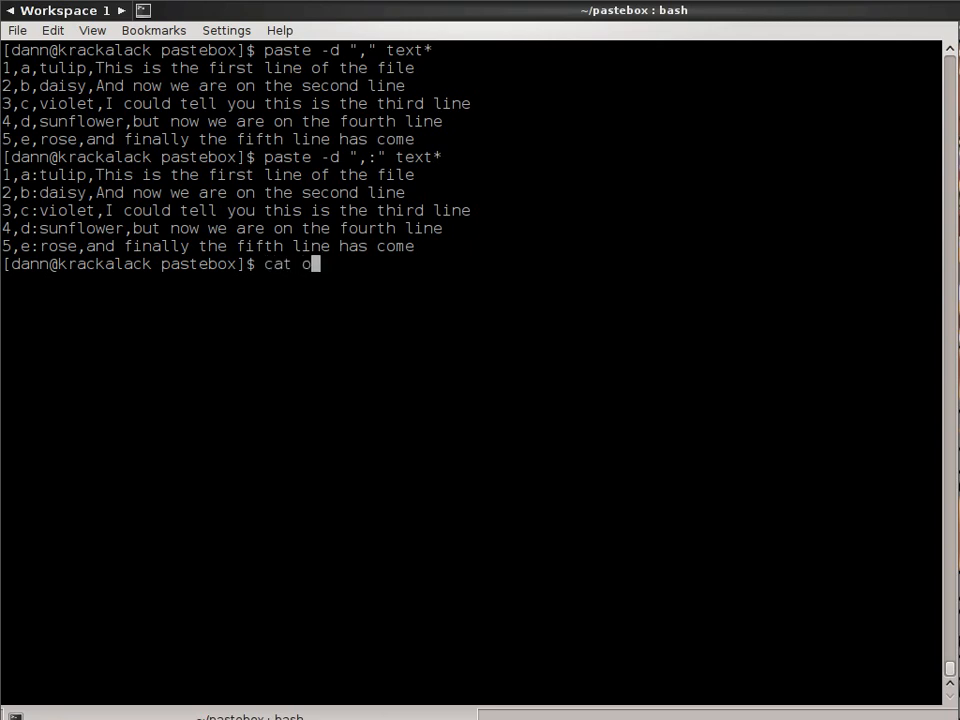
# Step: Show oddball.txt (tuna, trout, flounder) and run paste -d ",:" text* oddball.txt with empty trailing fields
pyautogui.press('Return')
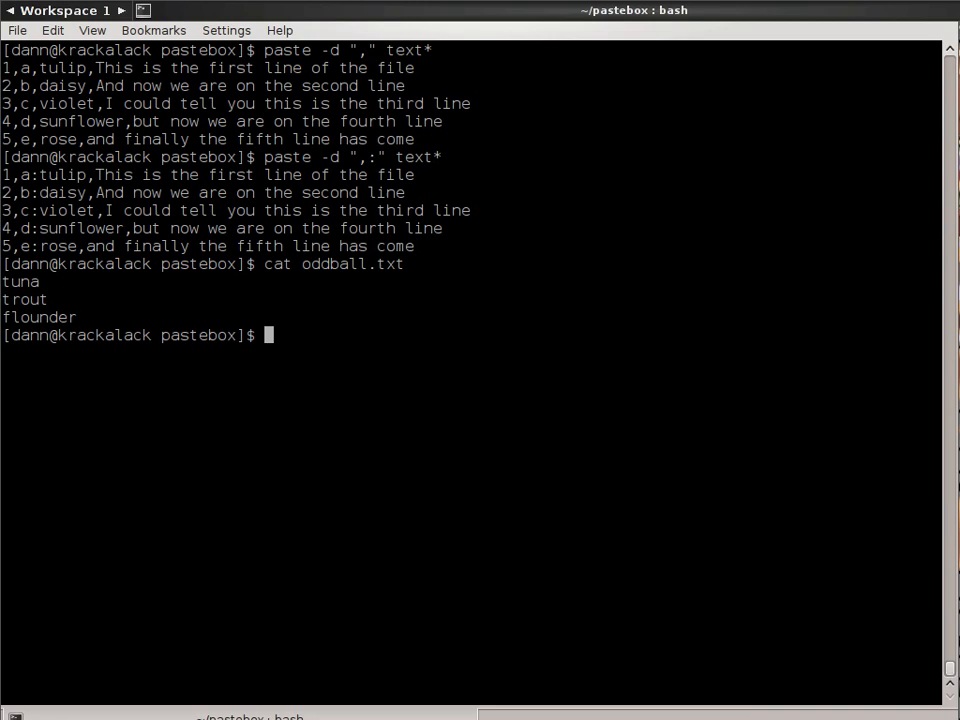
pyautogui.write('paste -d ",:" text*')
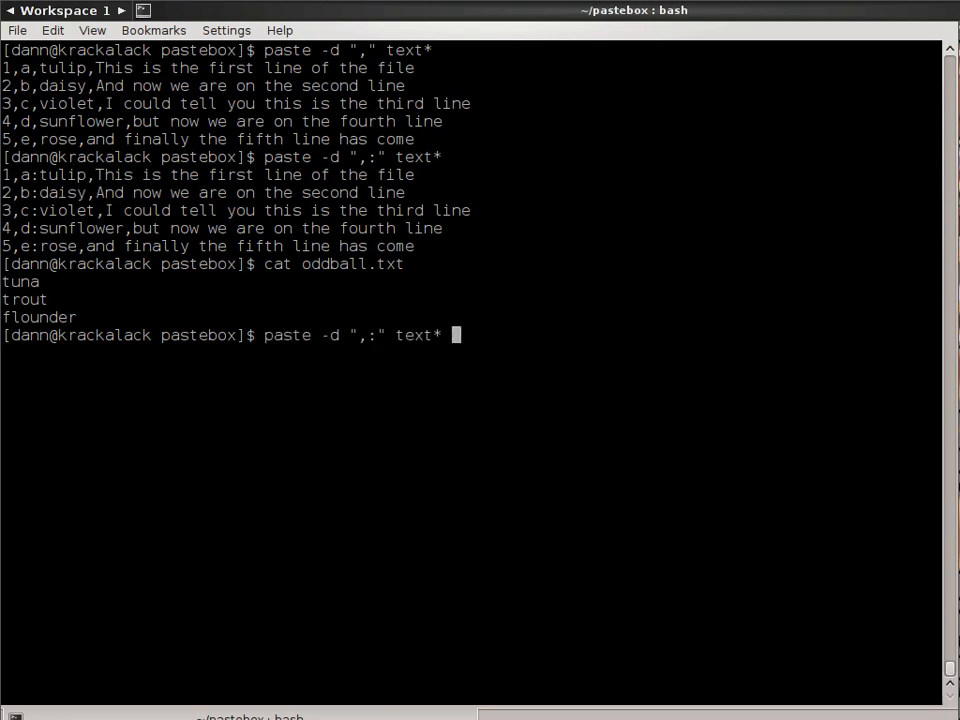
pyautogui.write('oddball.txt')
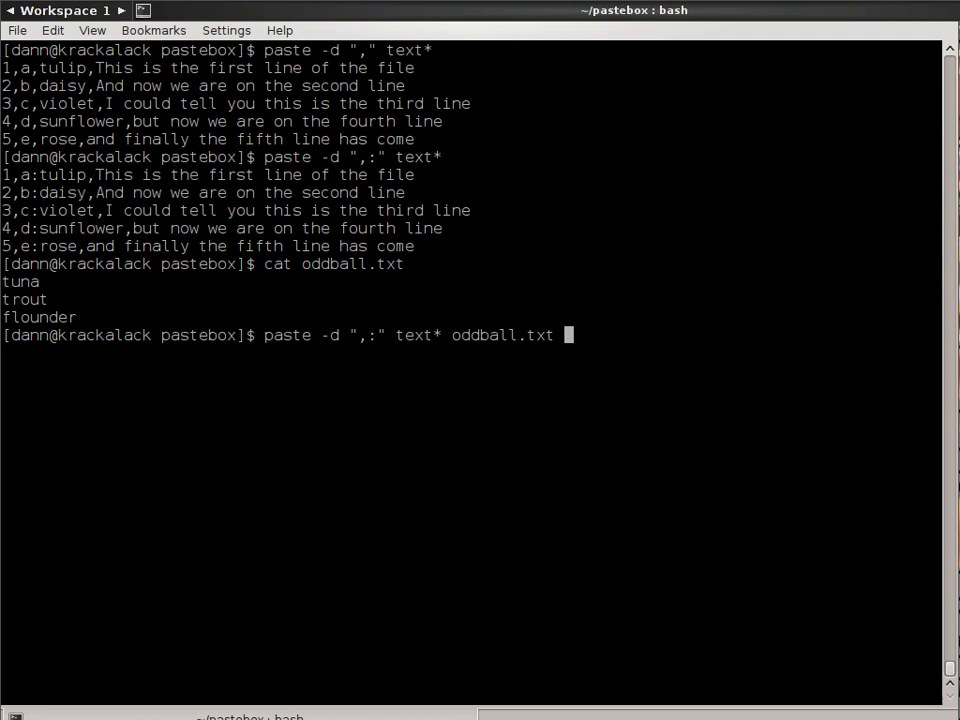
pyautogui.press('Return')
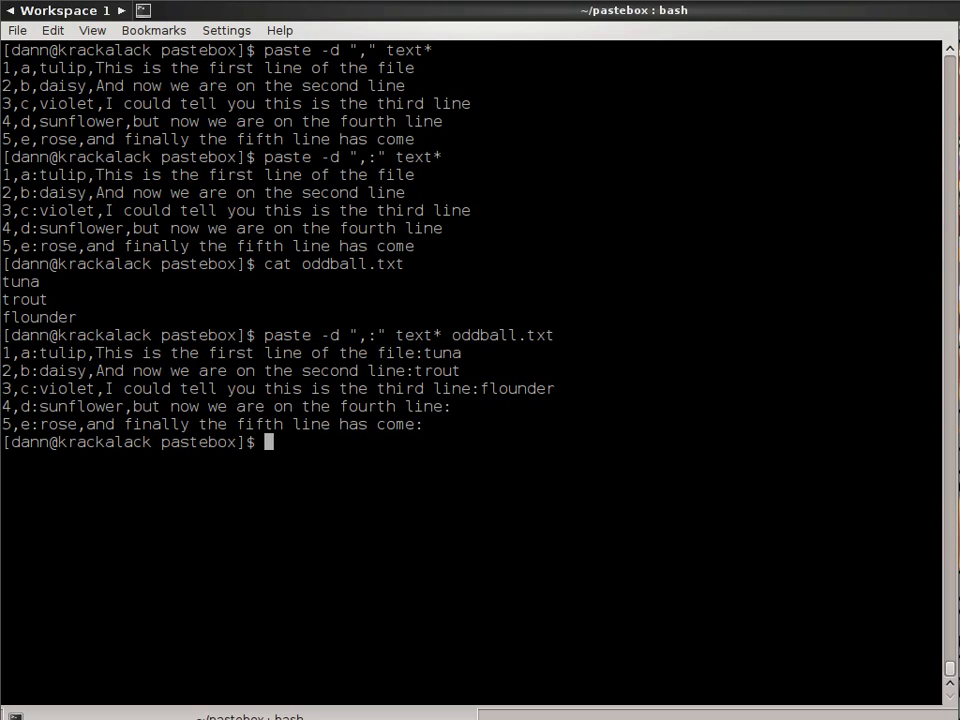
pyautogui.write('paste -d ",:" text* oddball.txt text')
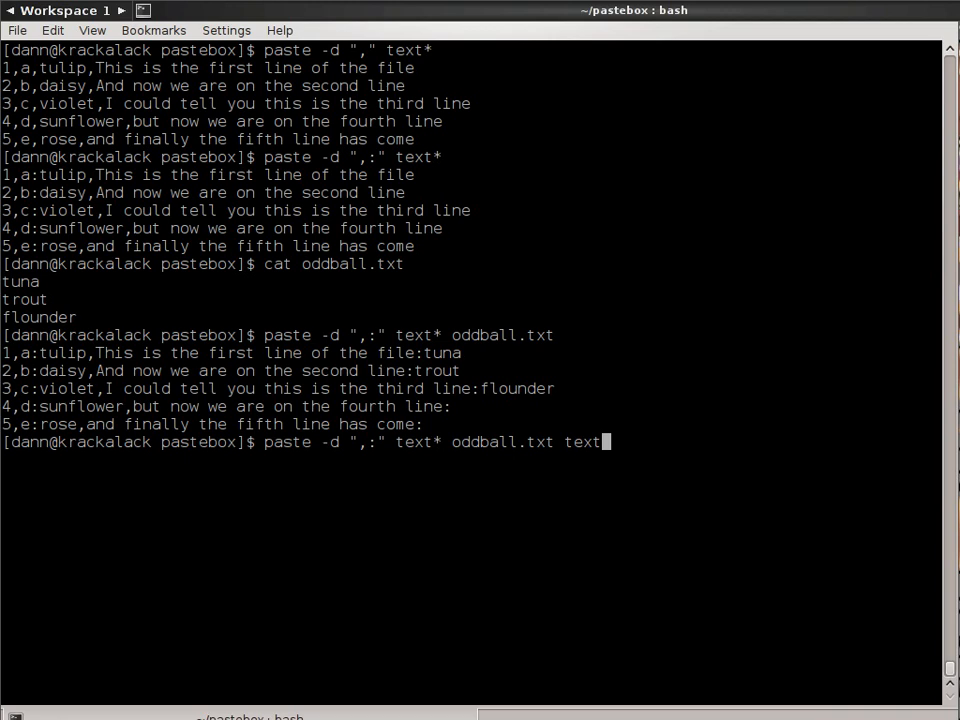
# Step: Run paste -d ",:" text* oddball.txt text1.txt, giving endings tuna,1 through :,5, then start clearing
pyautogui.write('1.txt')
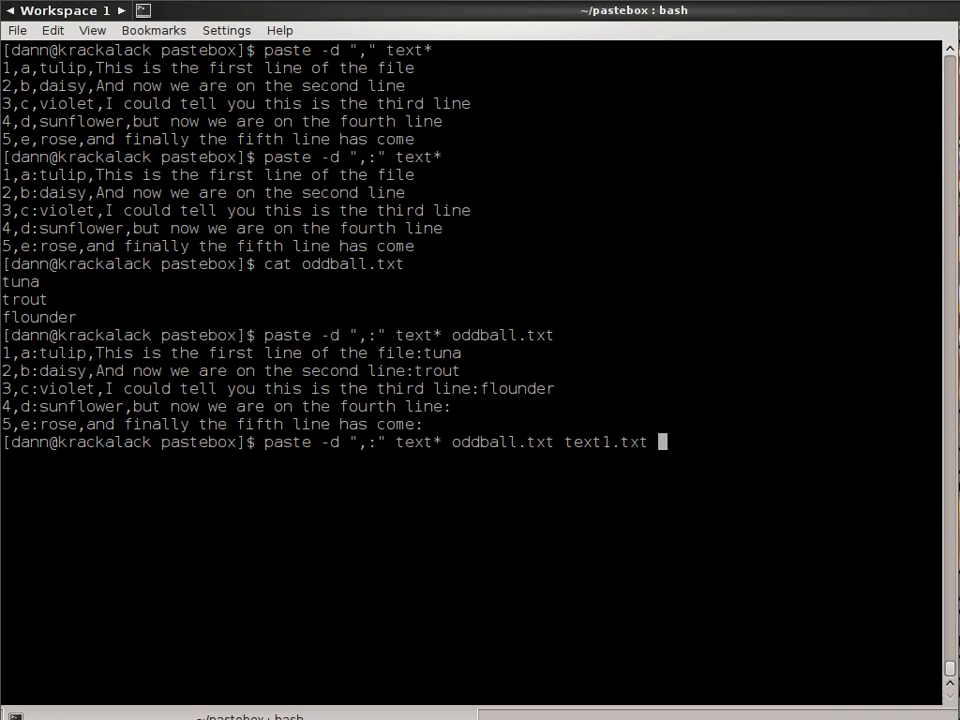
pyautogui.press('Return')
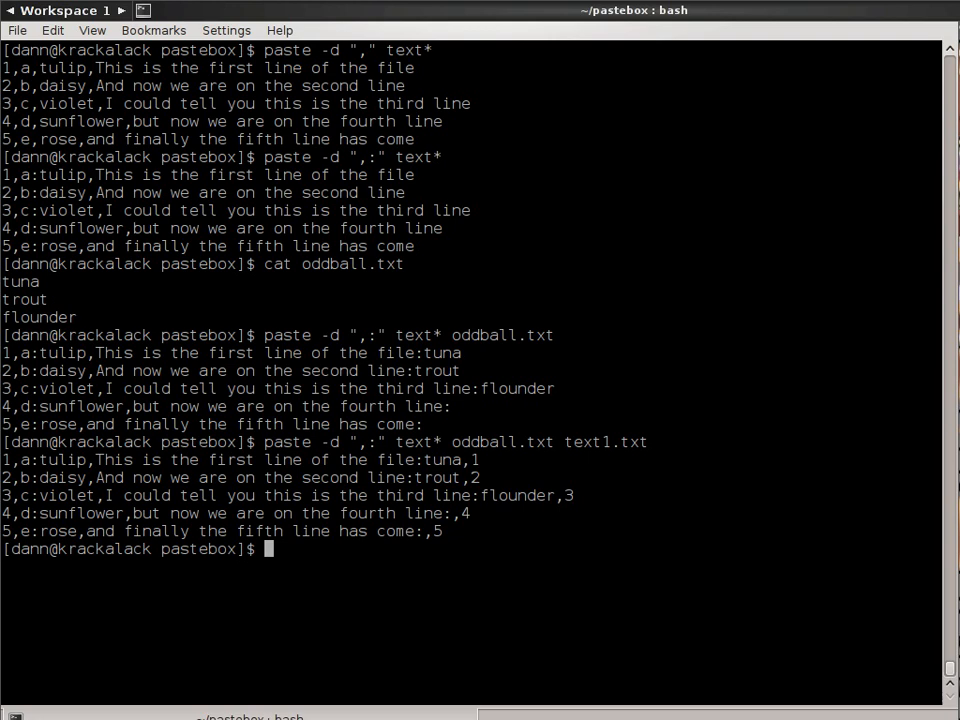
pyautogui.write('c')
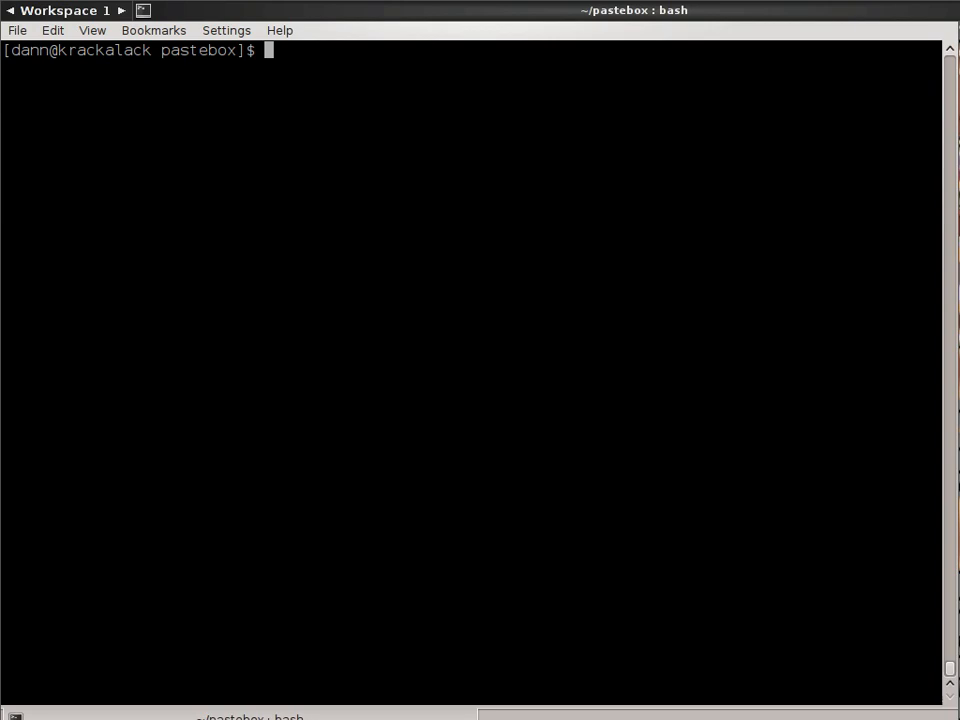
# Step: Run paste --serial text1.txt text2.txt text3.txt so each file's lines form one tab-separated row
pyautogui.write('paste')
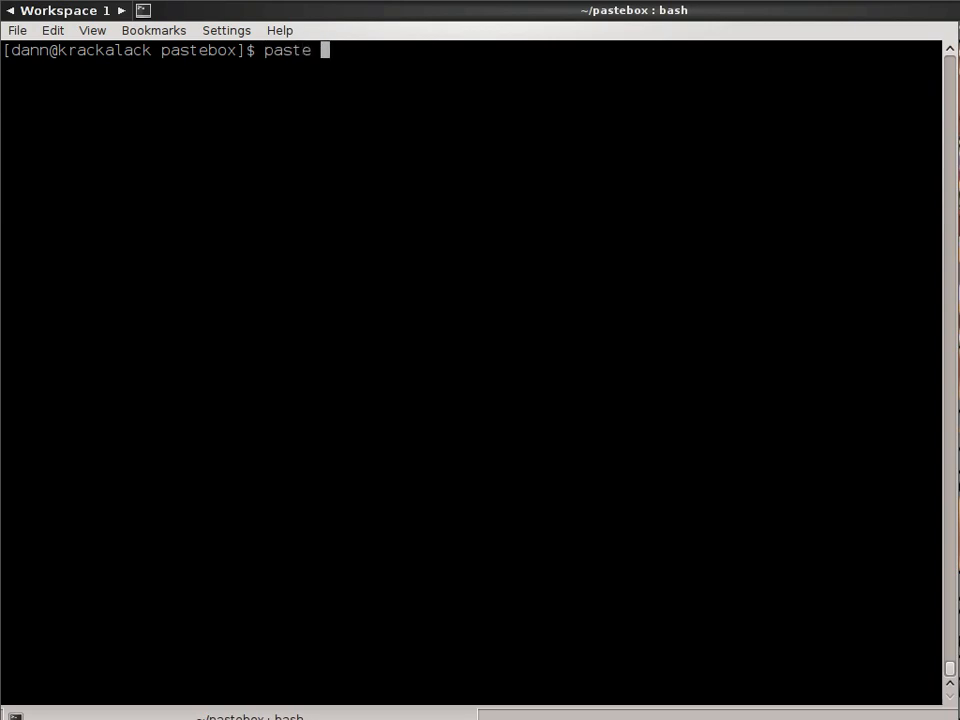
pyautogui.write('-s')
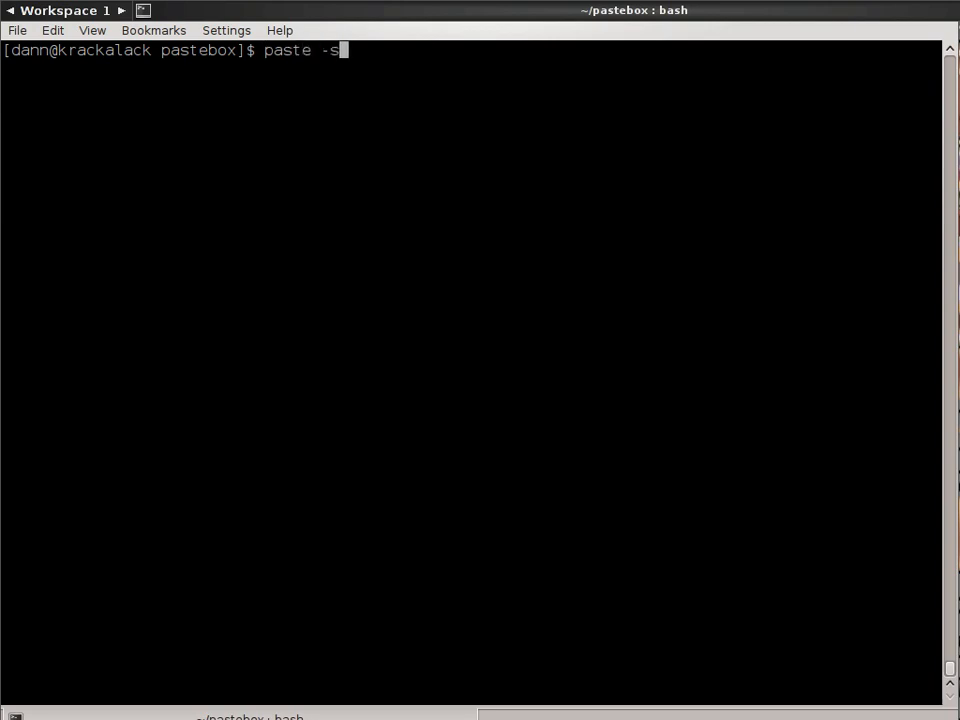
pyautogui.write('-erial')
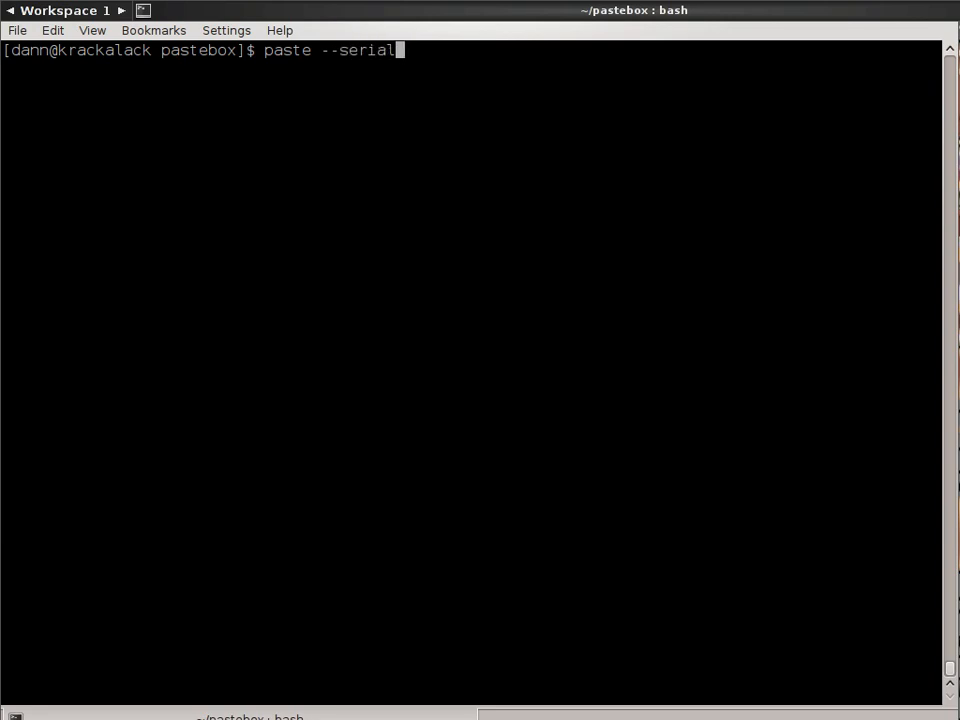
pyautogui.write('tex')
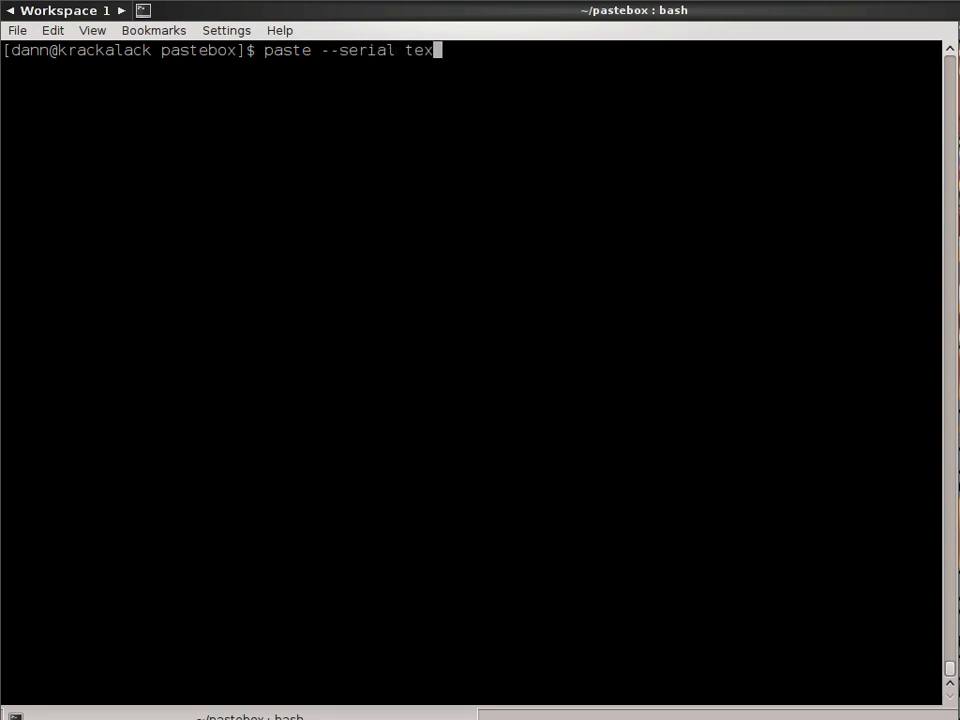
pyautogui.write('t1.txt te')
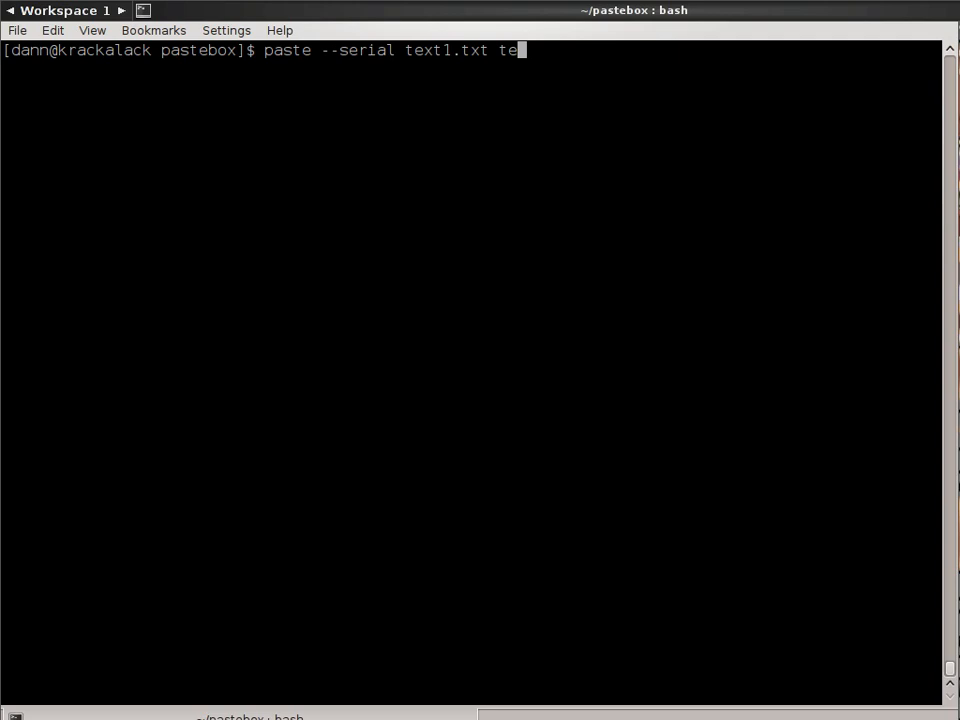
pyautogui.write('xt2.txt text3.txt')
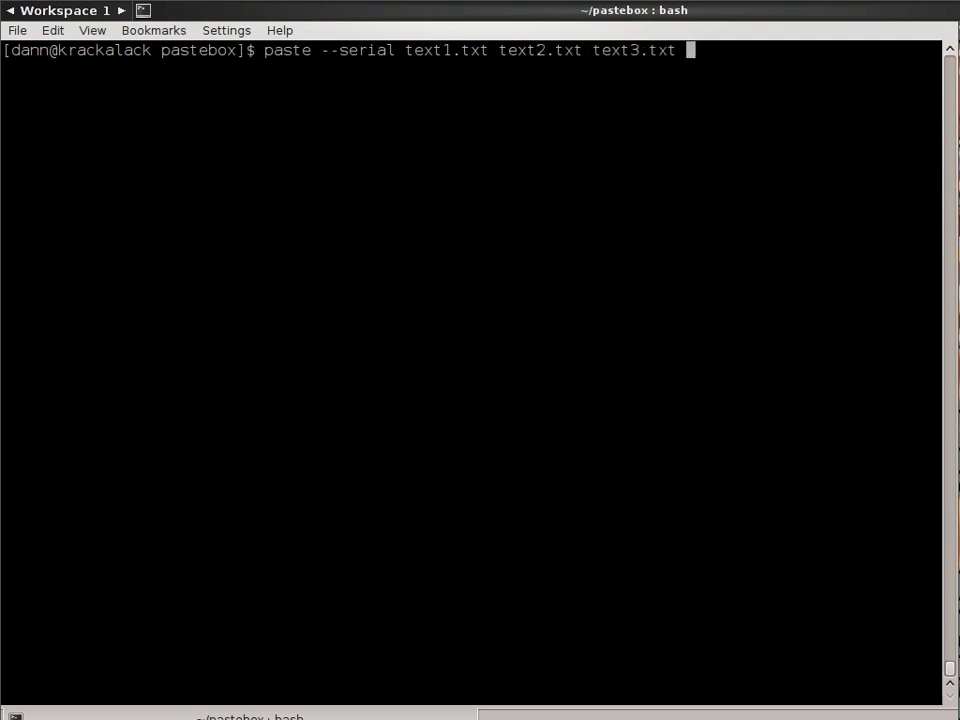
pyautogui.press('Return')
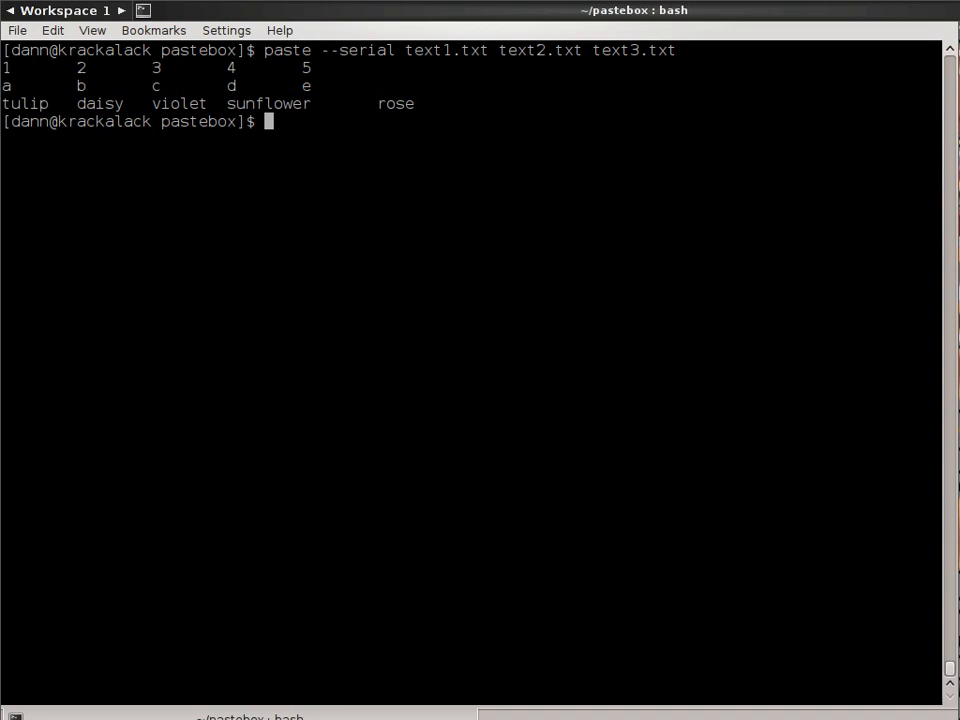
pyautogui.write('pas')
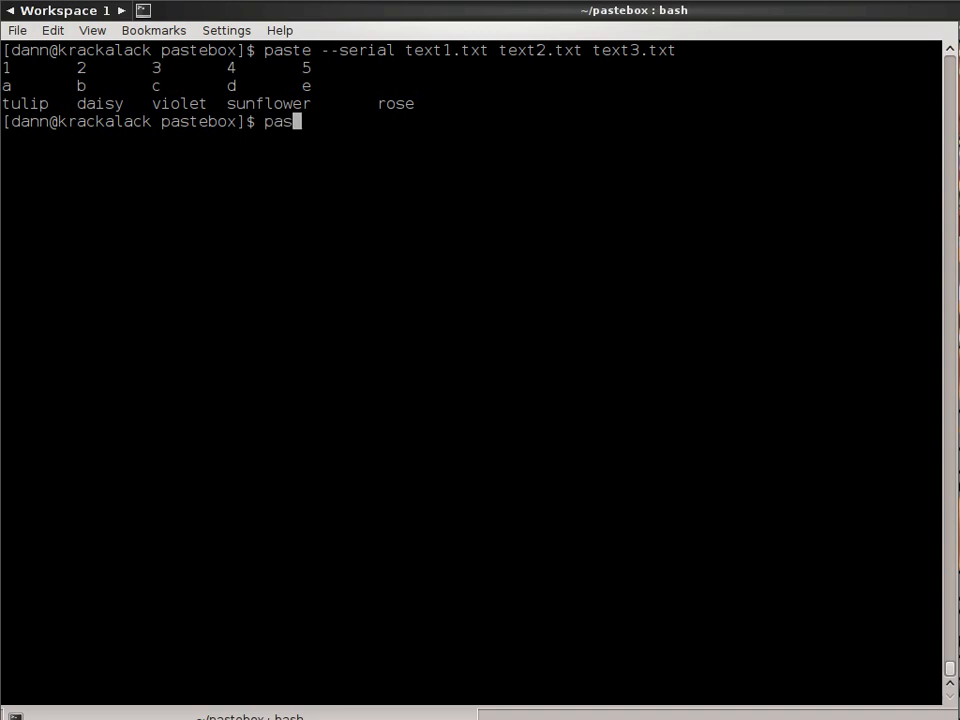
# Step: Join all text* files serially with the default tab delimiter (paste -s text*)
pyautogui.write('te -s')
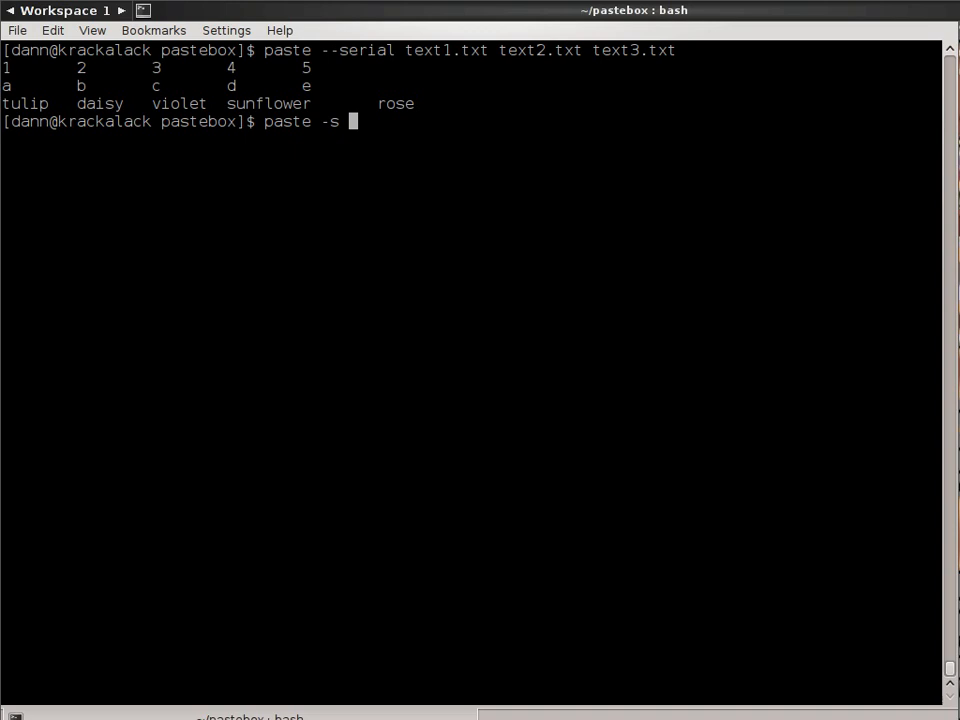
pyautogui.write('text*')
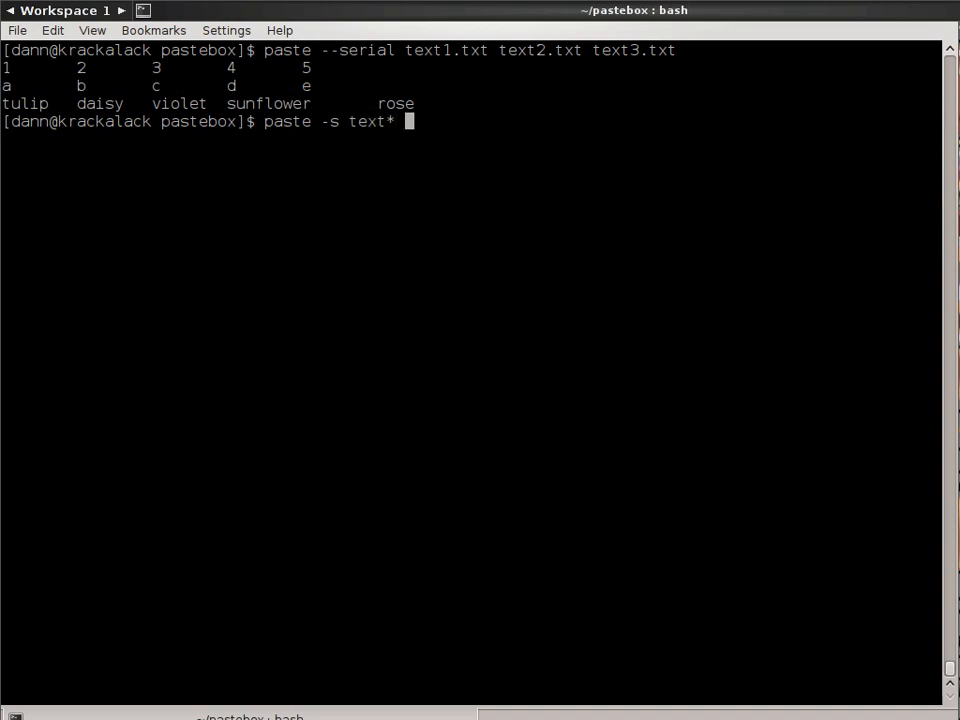
pyautogui.press('Return')
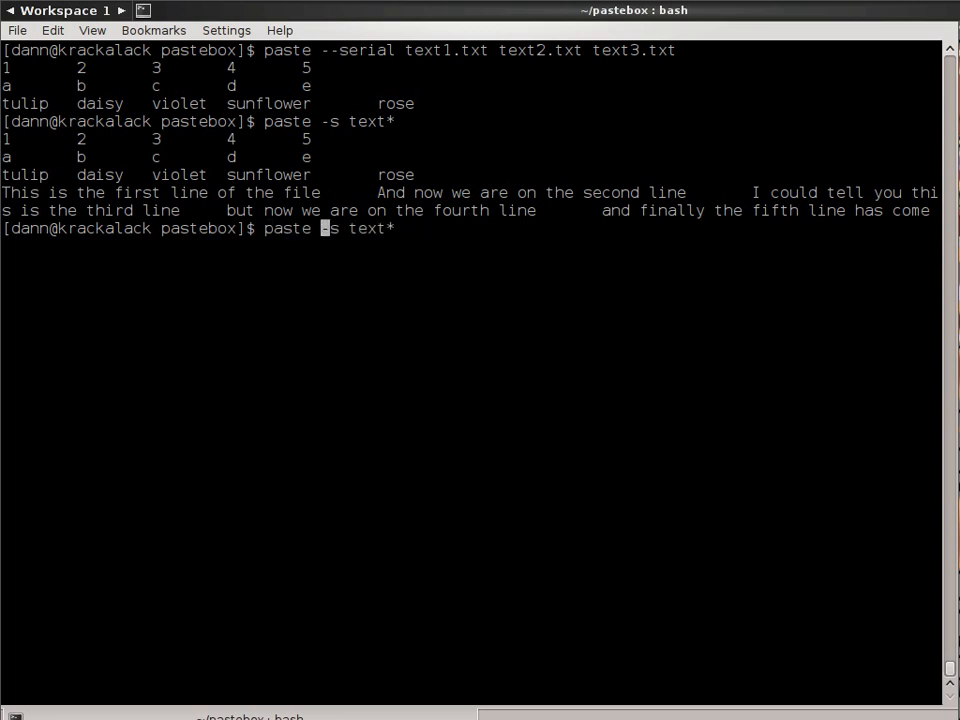
# Step: Repeat the serial join with commas as delimiter, giving rows like 1,2,3,4,5
pyautogui.write('-d -')
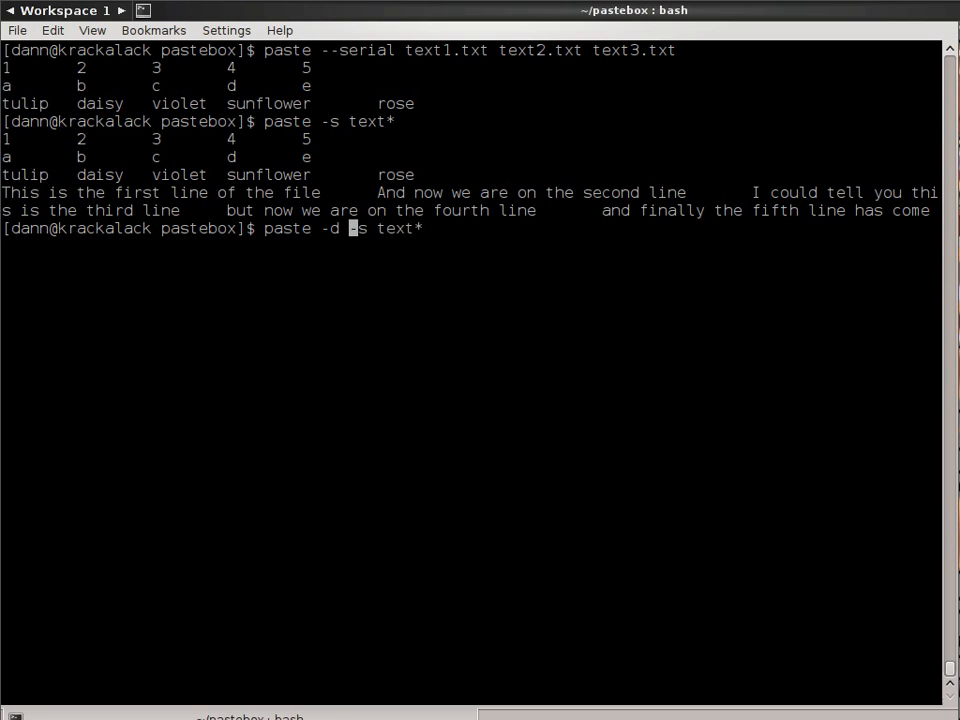
pyautogui.write('","')
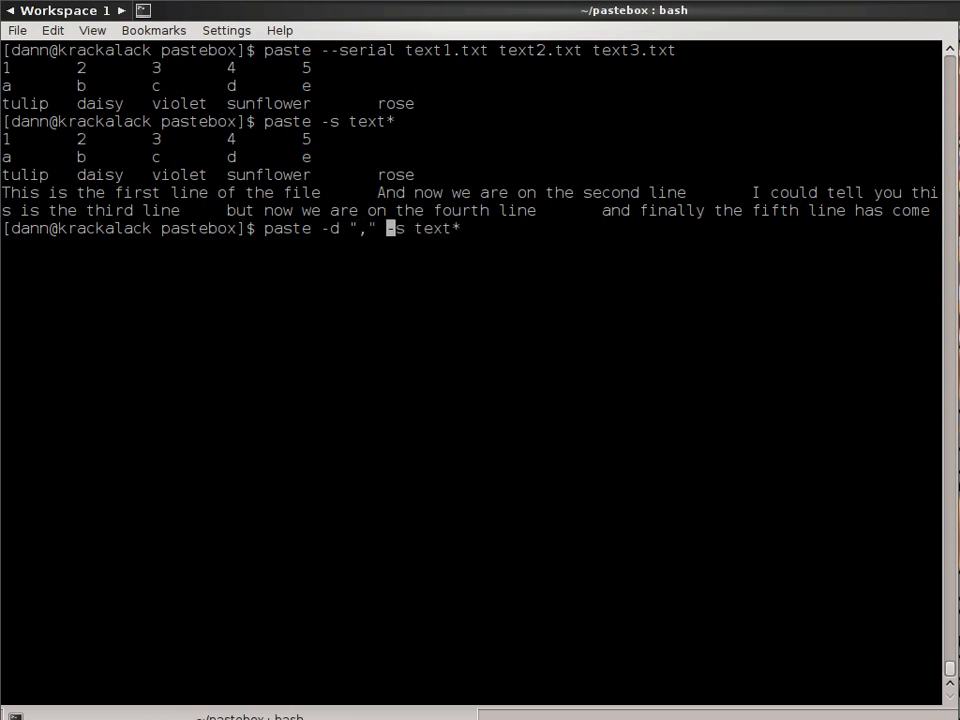
pyautogui.press('Return')
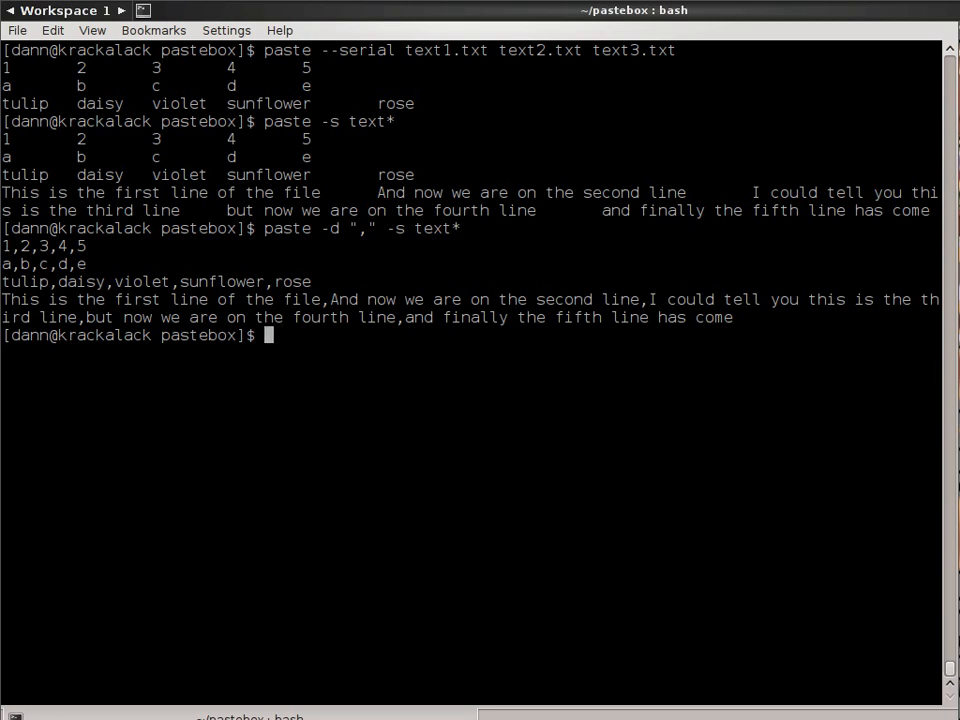
# Step: Clear the terminal back to a fresh prompt
pyautogui.write('clear')
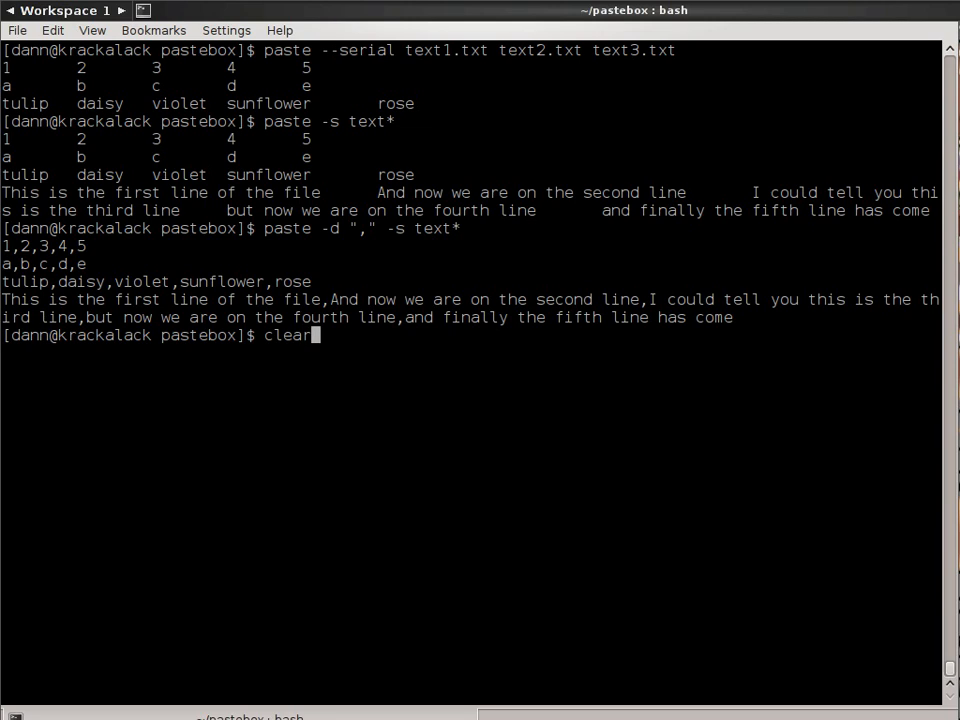
pyautogui.press('Return')
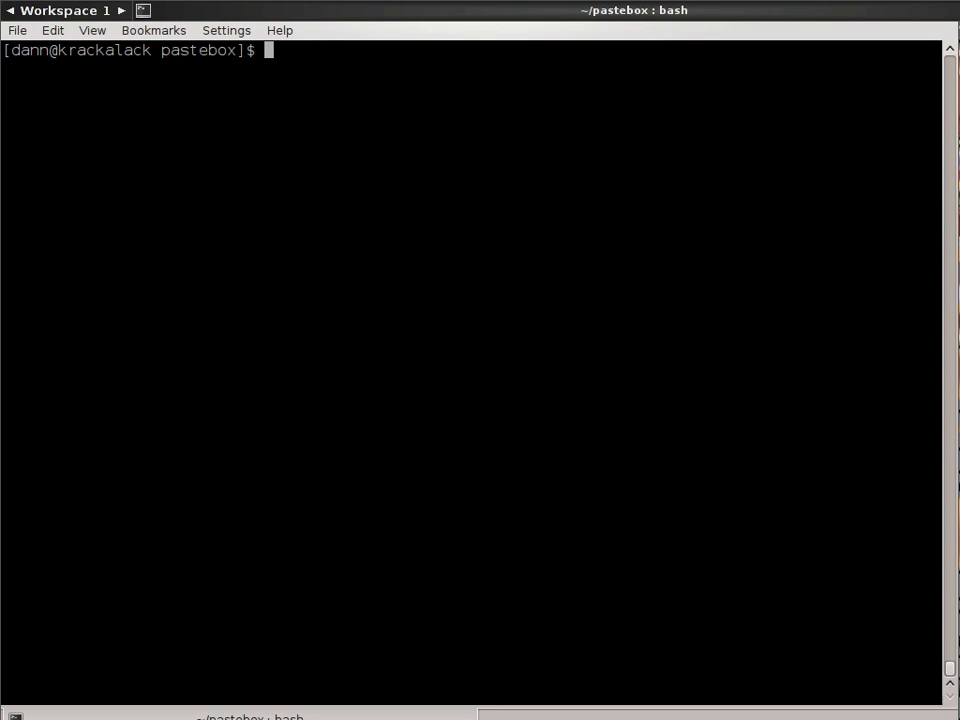
pyautogui.moveTo(908, 240)
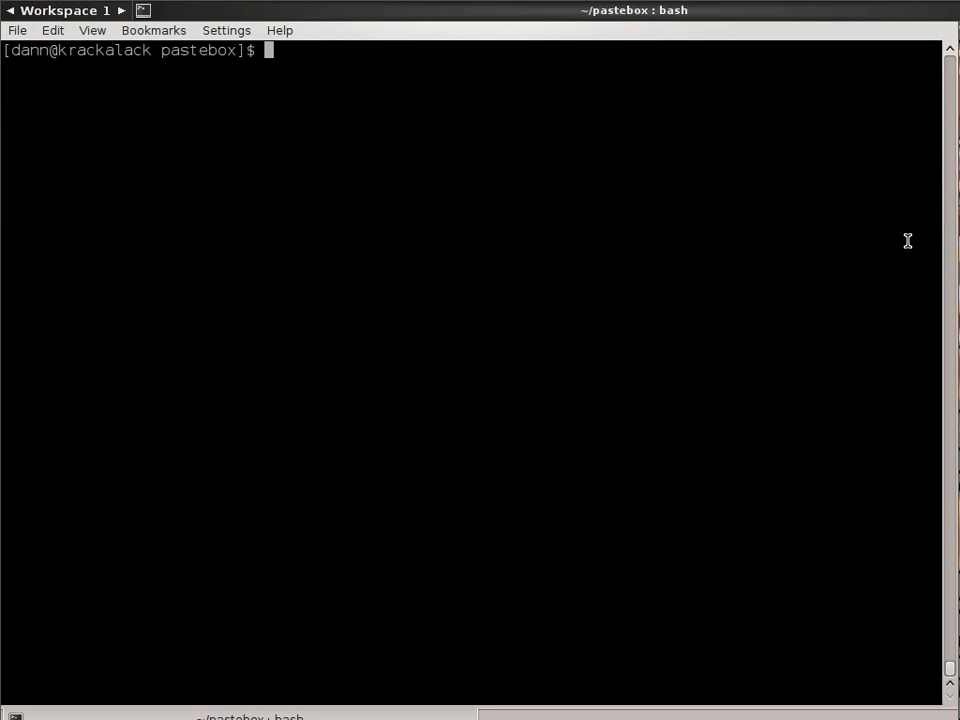
# Step: Show the flower list in text3.txt with cat
pyautogui.write('cat')
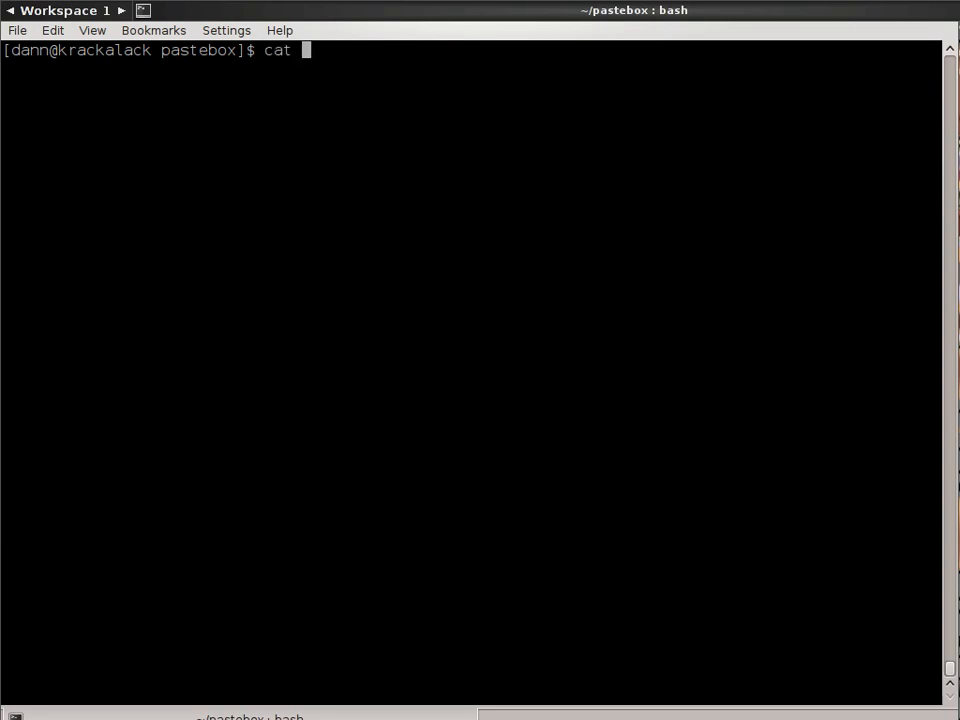
pyautogui.write('text3.txt')
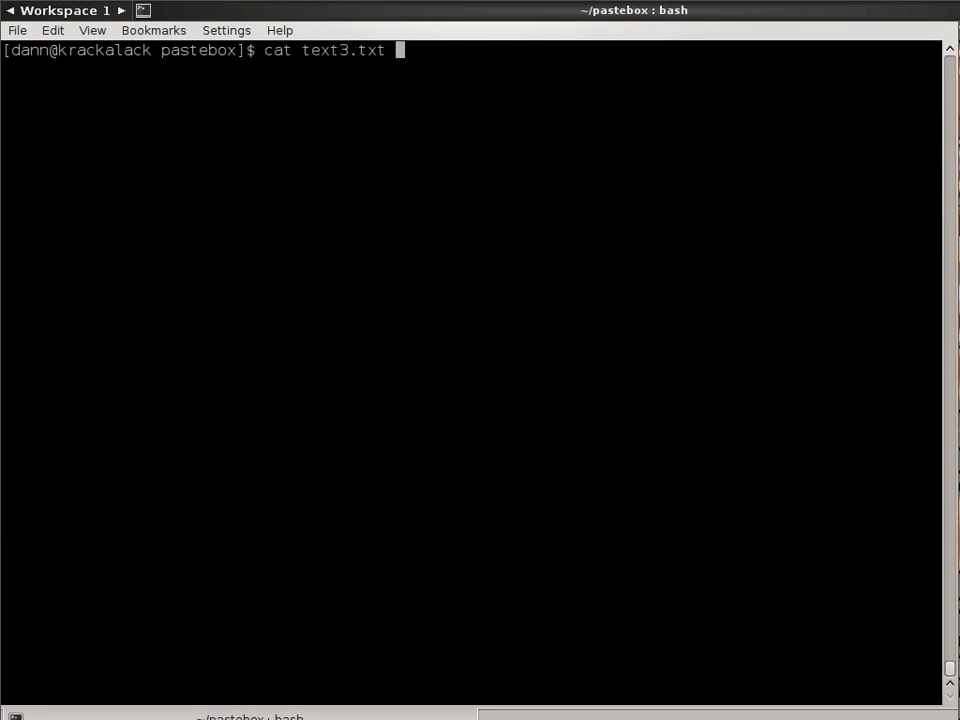
pyautogui.press('Return')
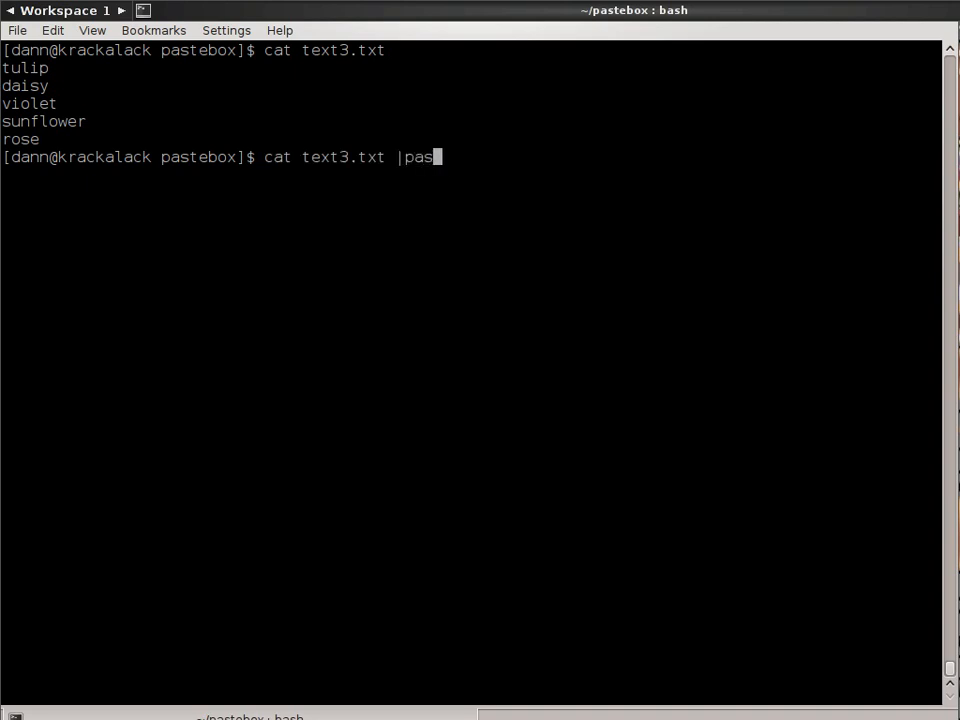
# Step: Pipe text3.txt into paste as stdin between text1.txt and text2.txt, comma-separated (1,tulip,a … 5,rose,e)
pyautogui.write('te')
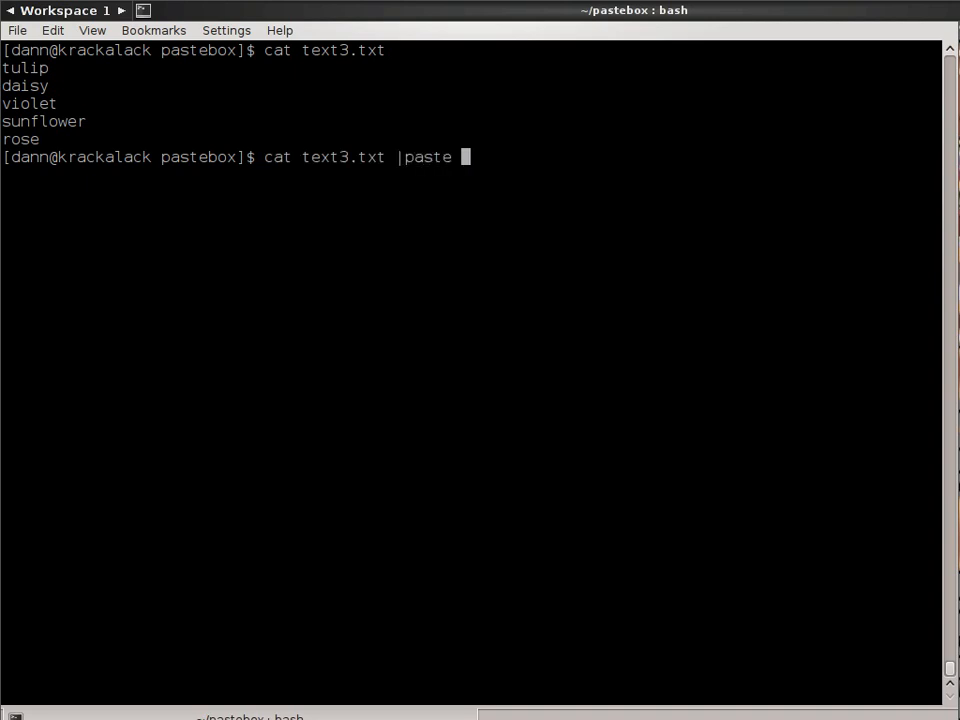
pyautogui.write('-d ","')
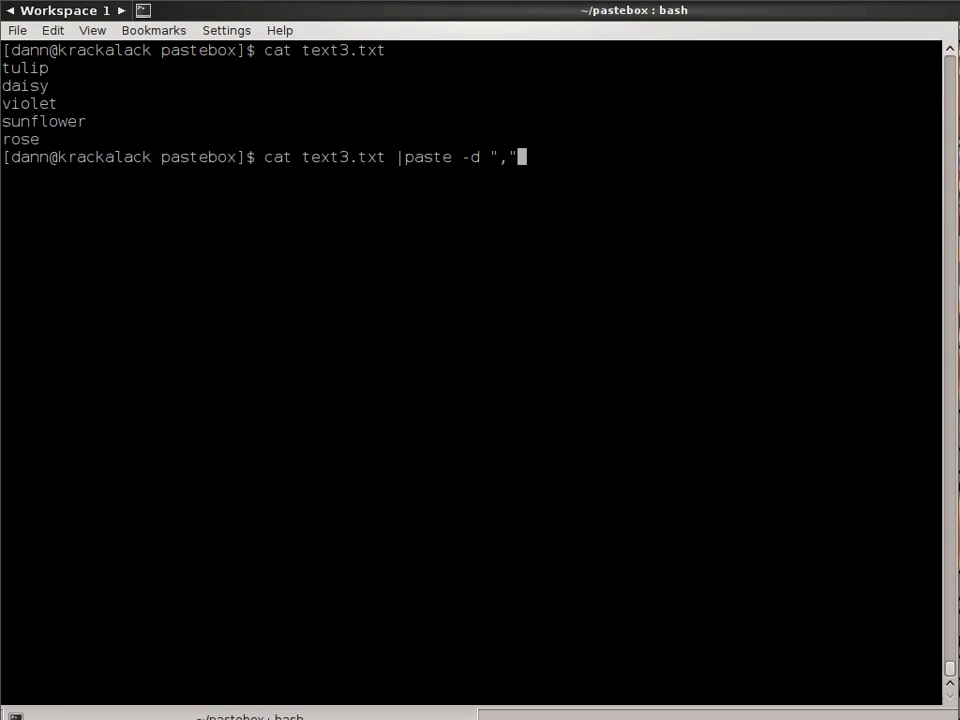
pyautogui.write('te')
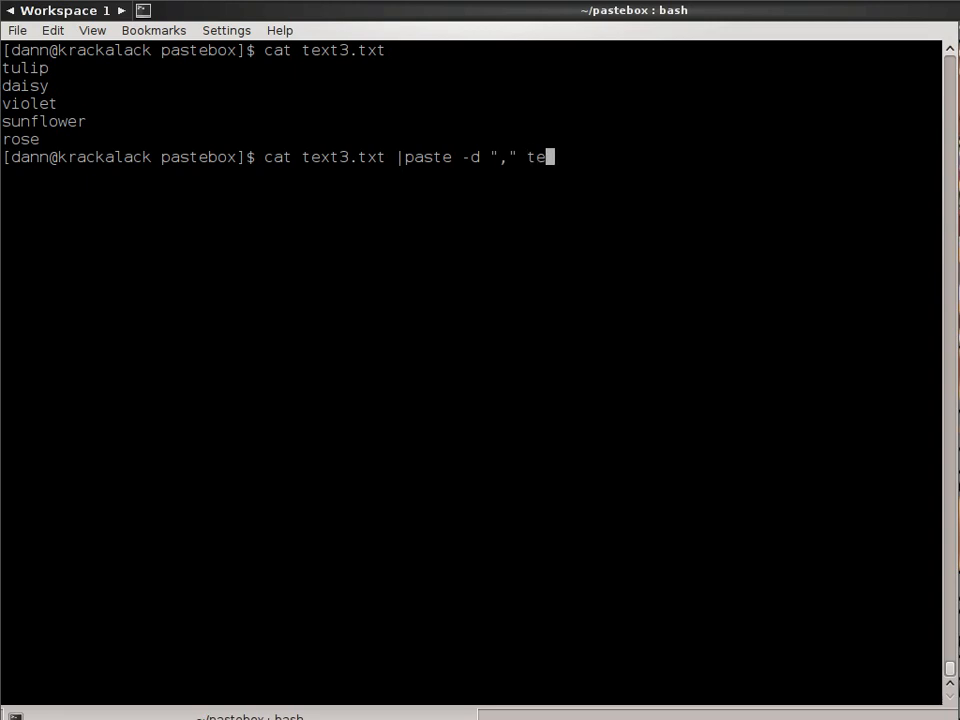
pyautogui.write('xt1.txt')
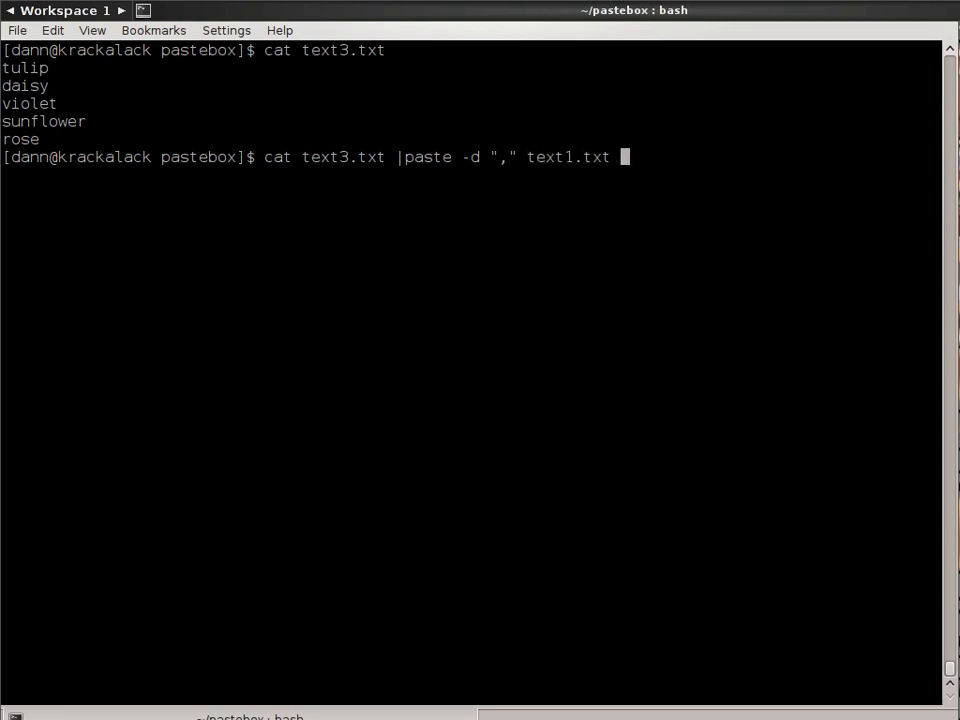
pyautogui.write('-')
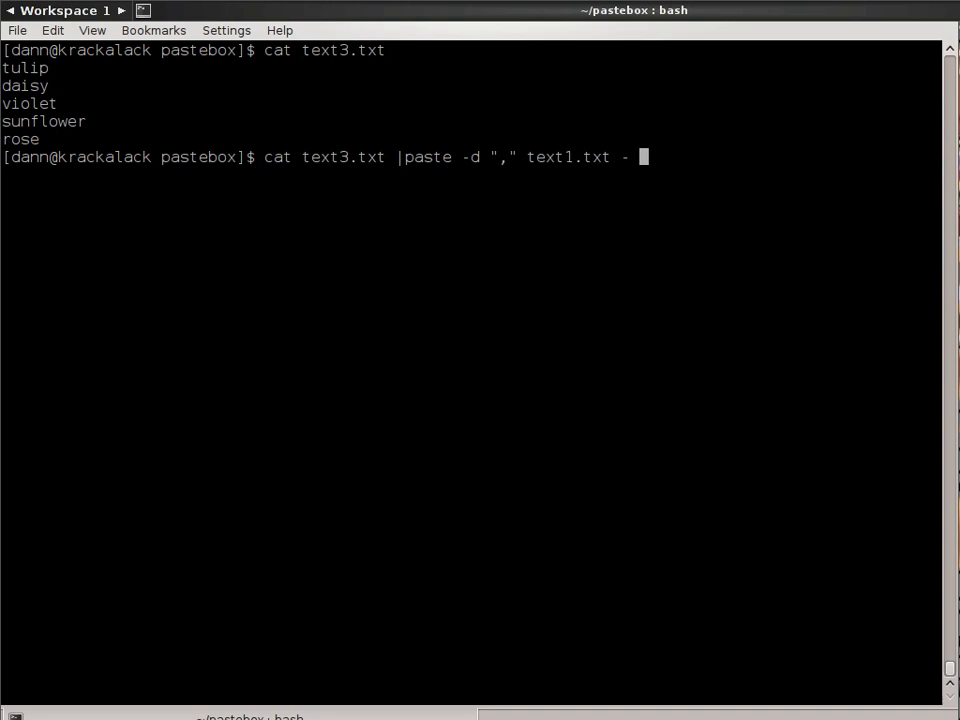
pyautogui.write('text')
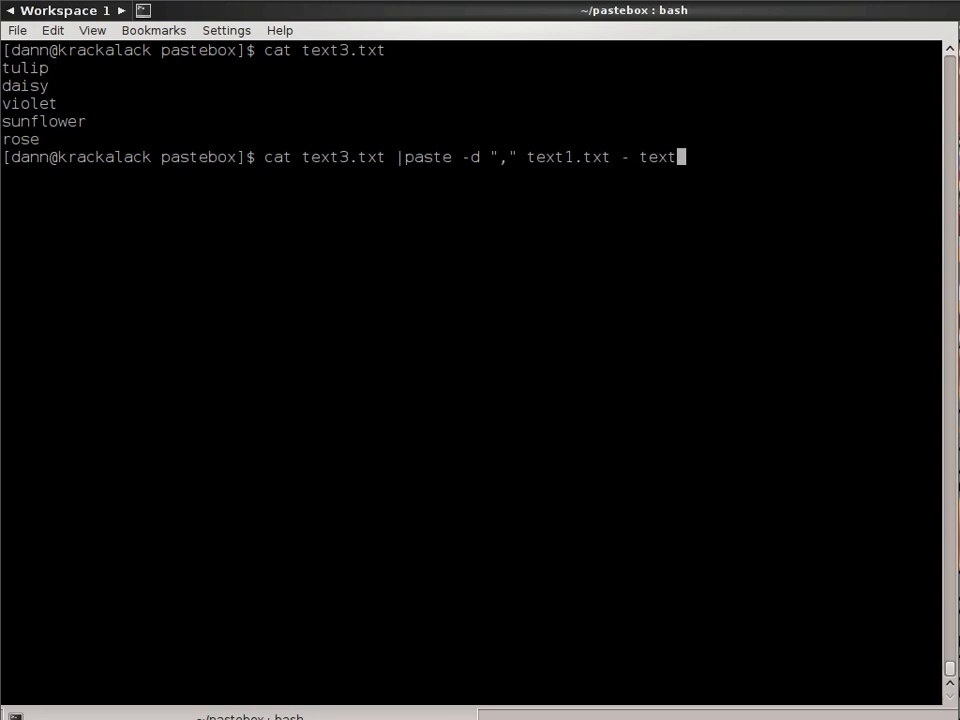
pyautogui.write('2')
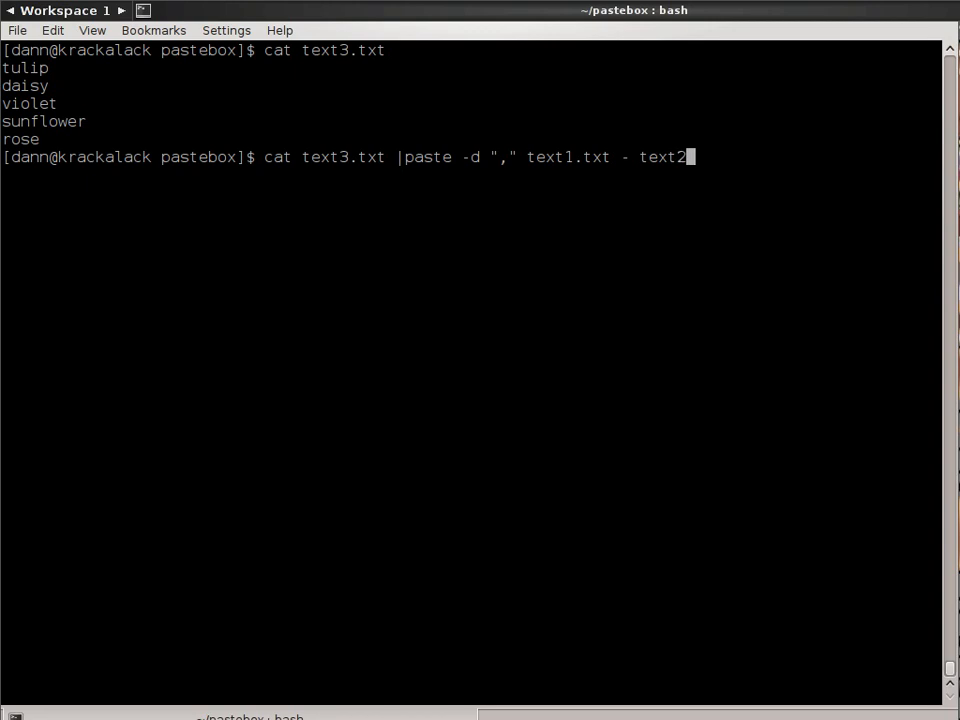
pyautogui.press('Return')
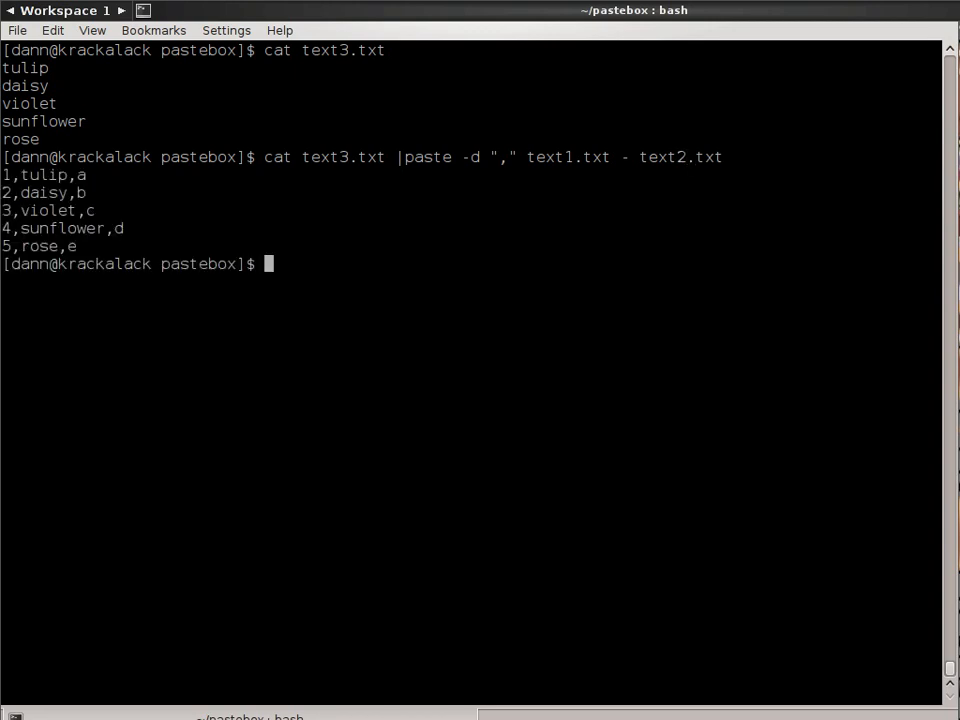